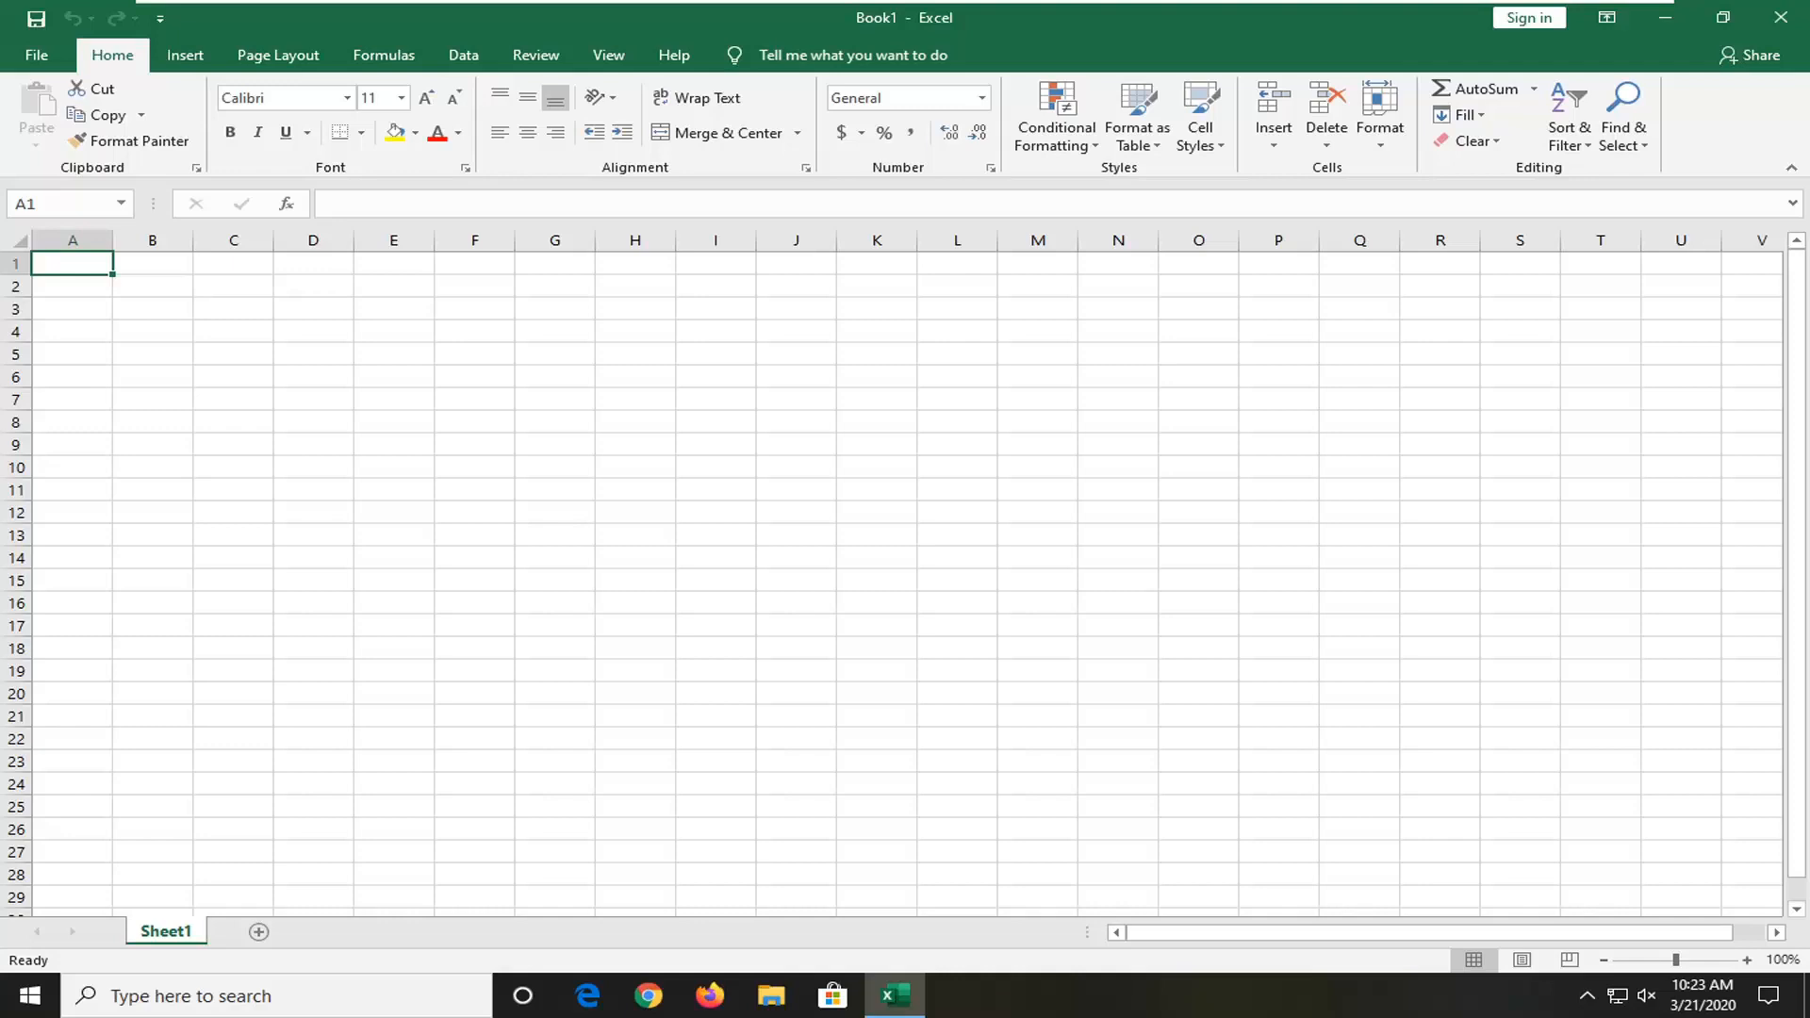
mouse_move(115, 289)
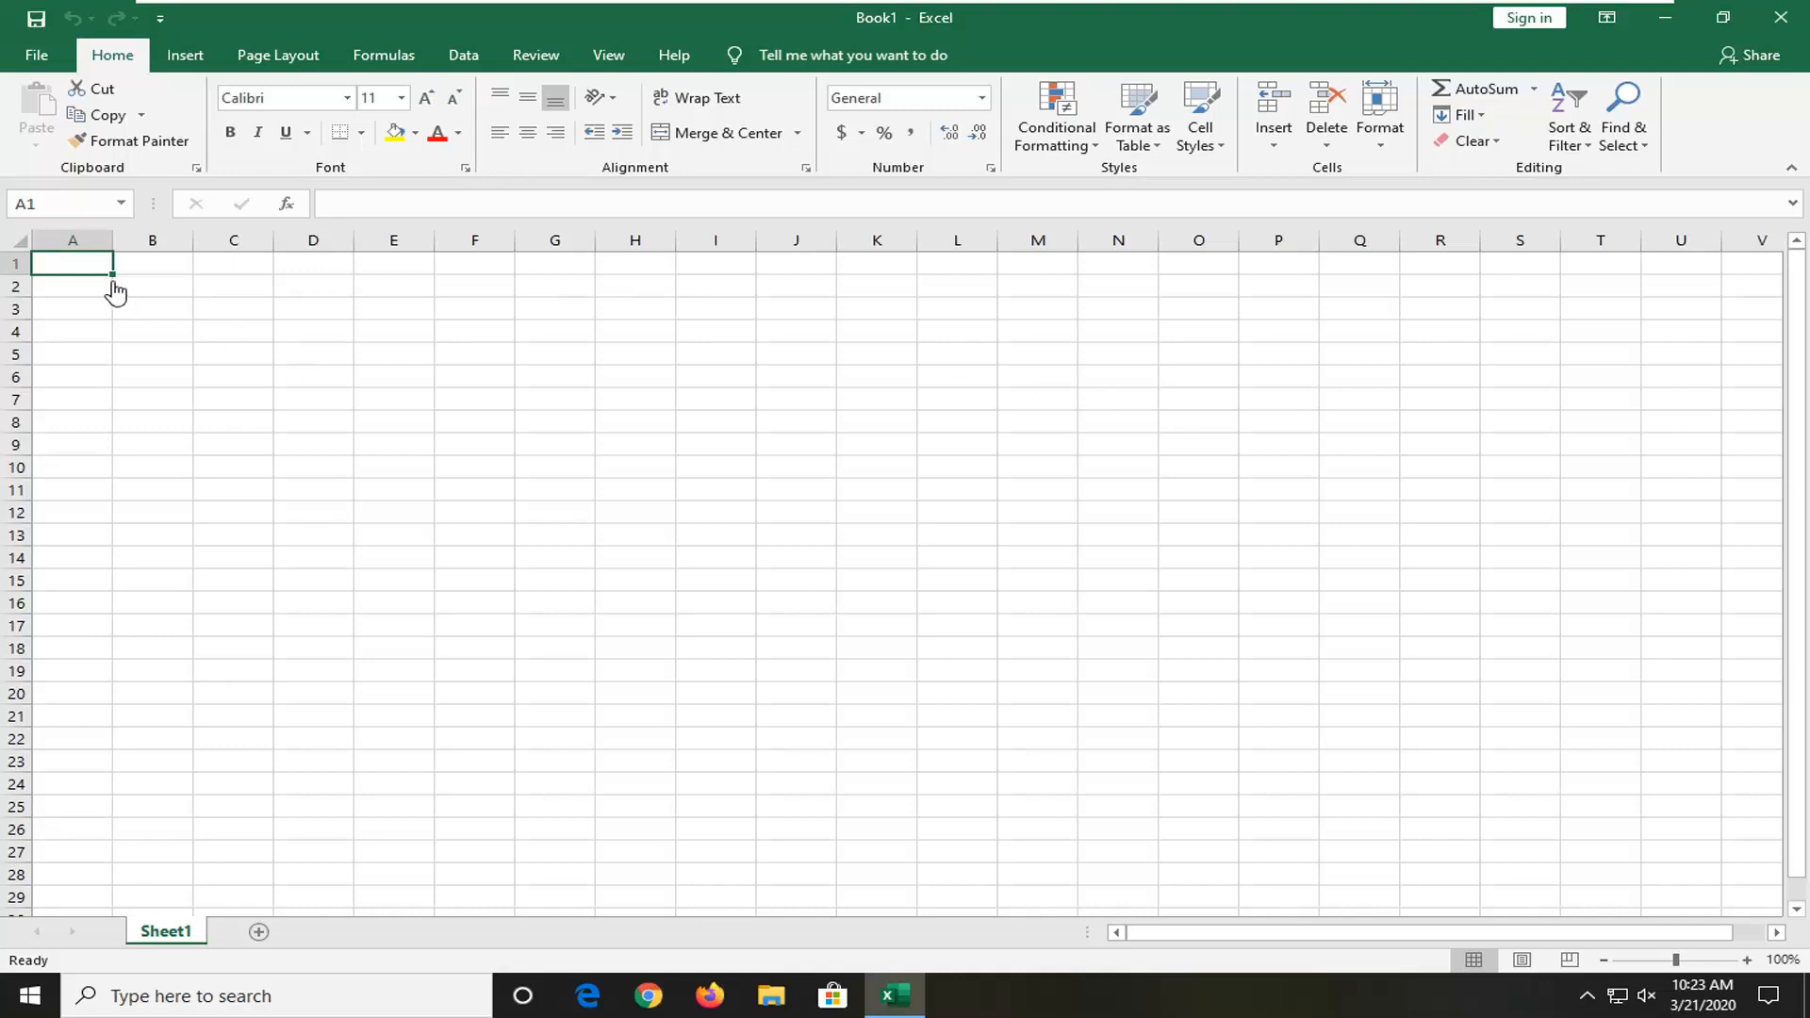
mouse_move(17, 257)
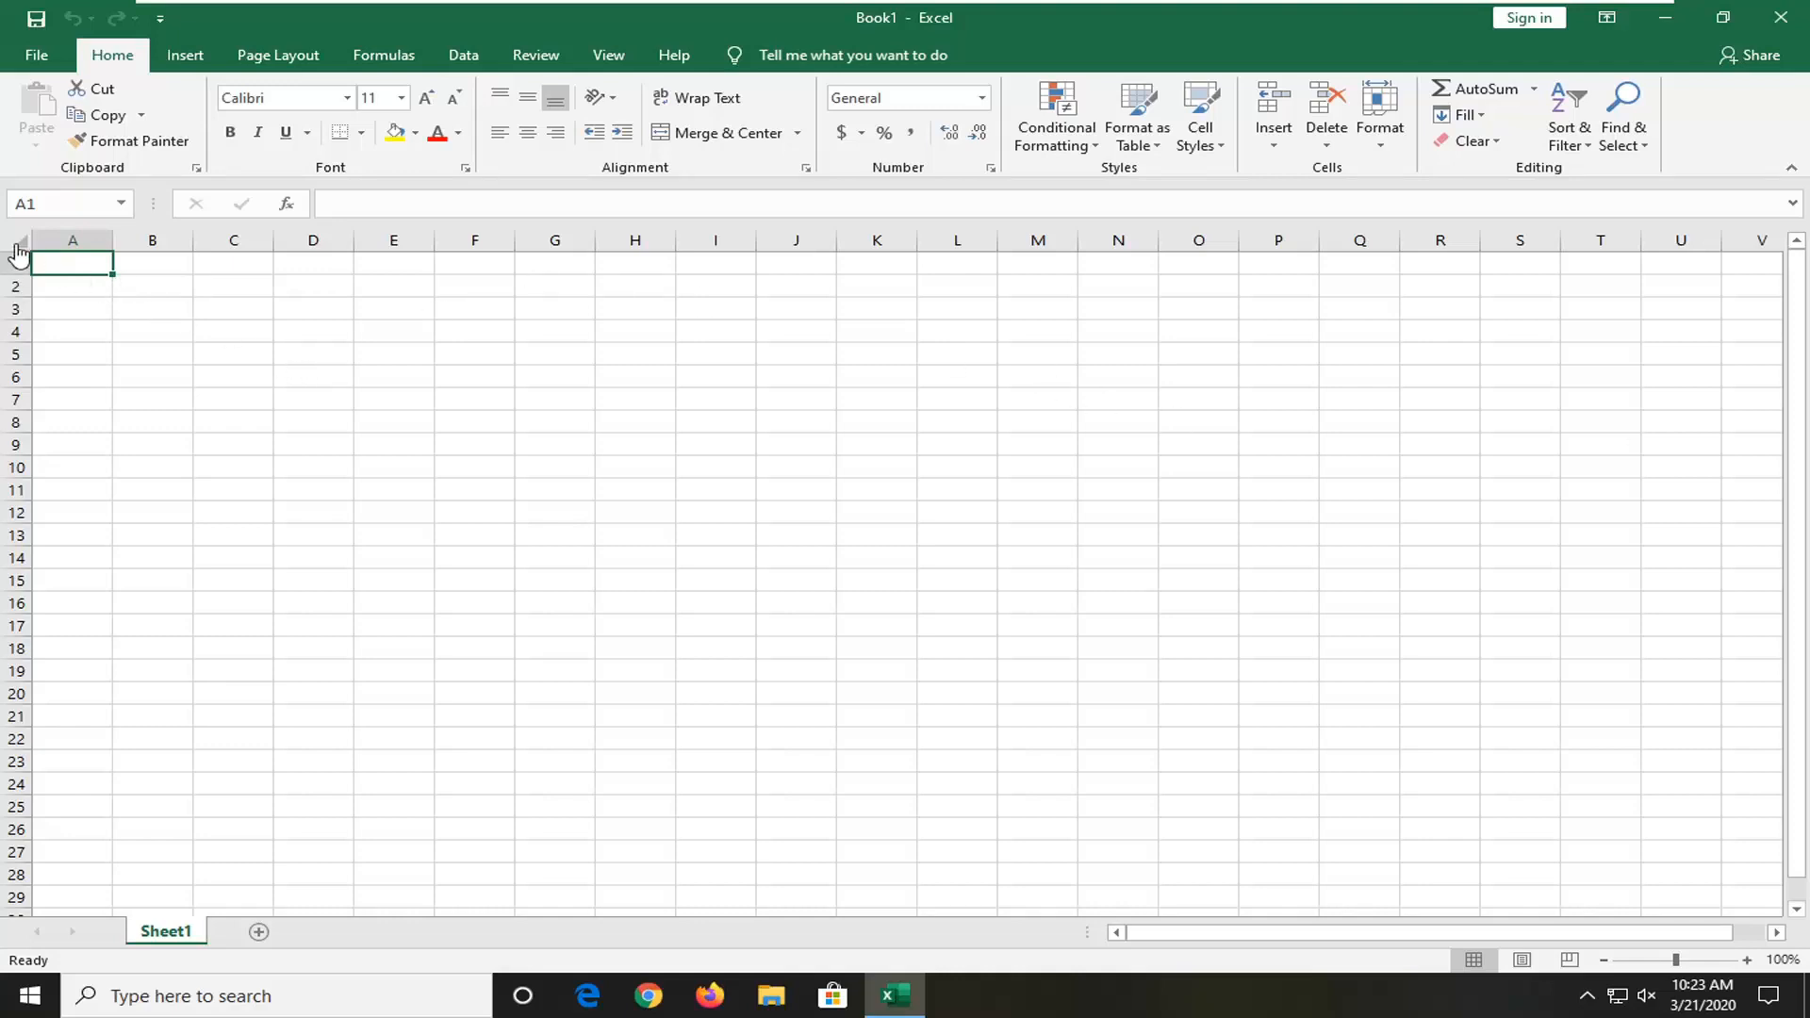
Select the entire worksheet from the Select All corner.
click(26, 241)
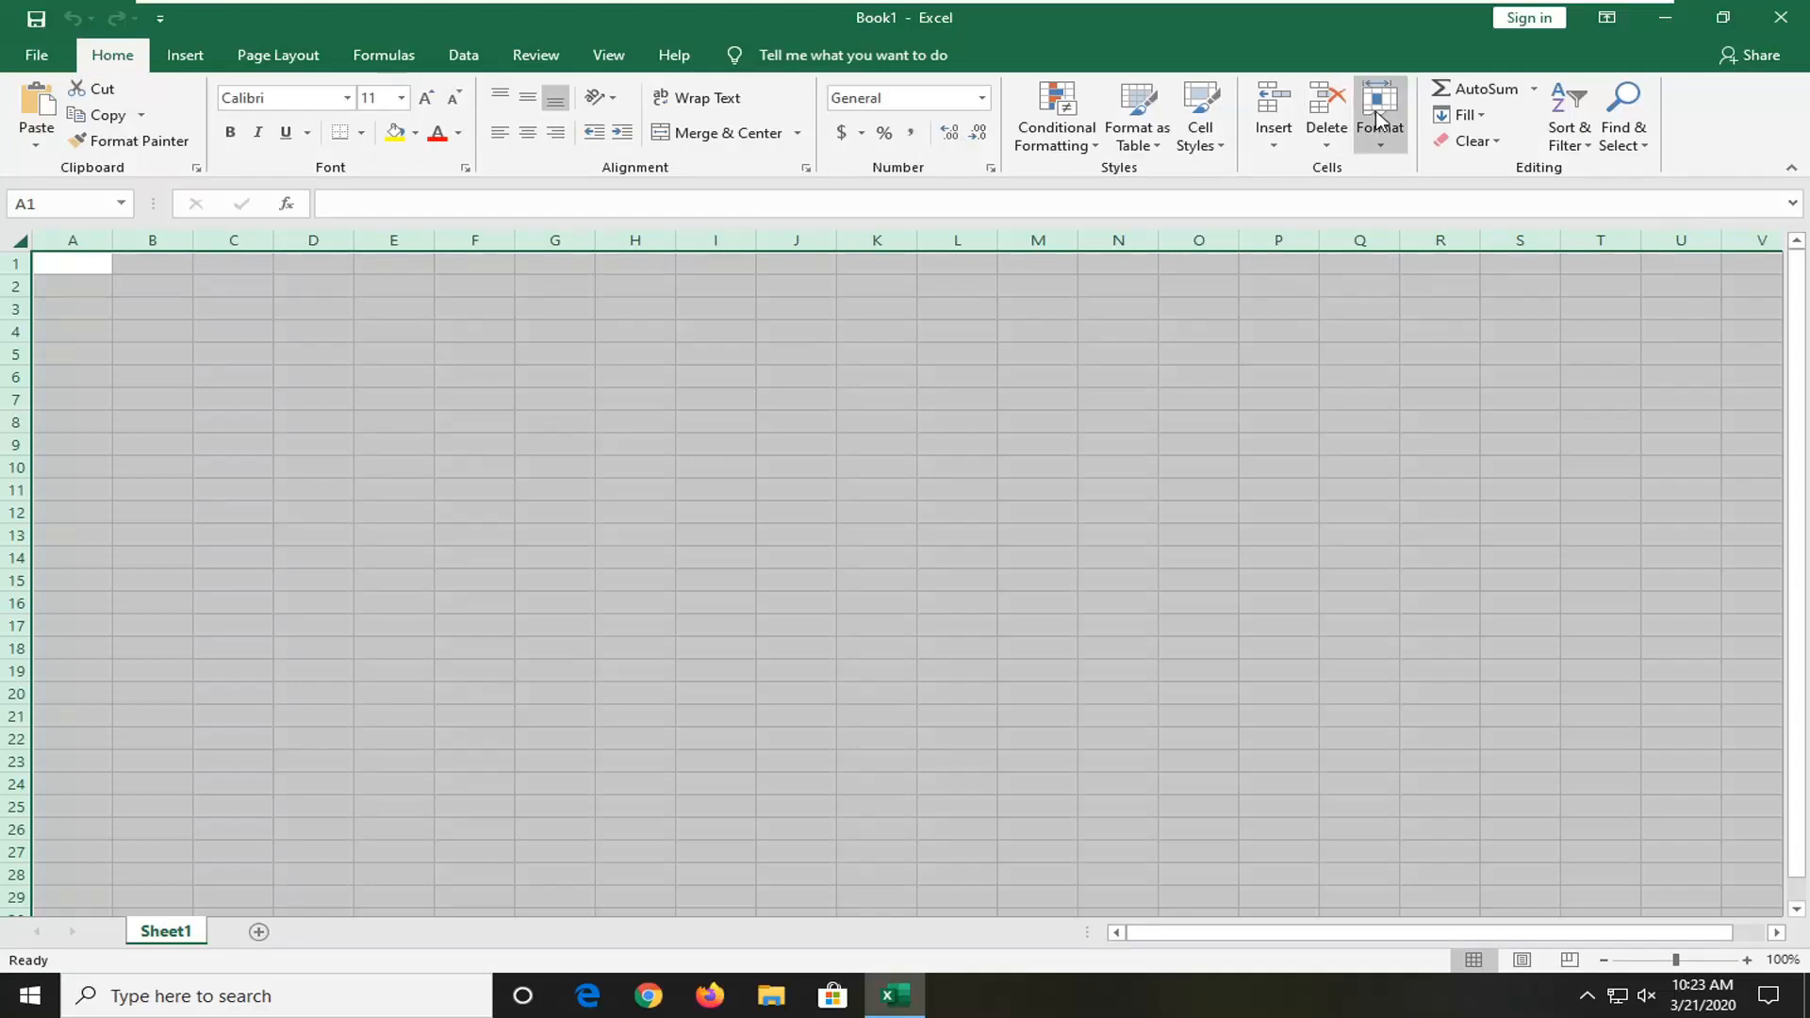
Clear the Locked protection setting for all cells in Format Cells and apply it.
click(1380, 115)
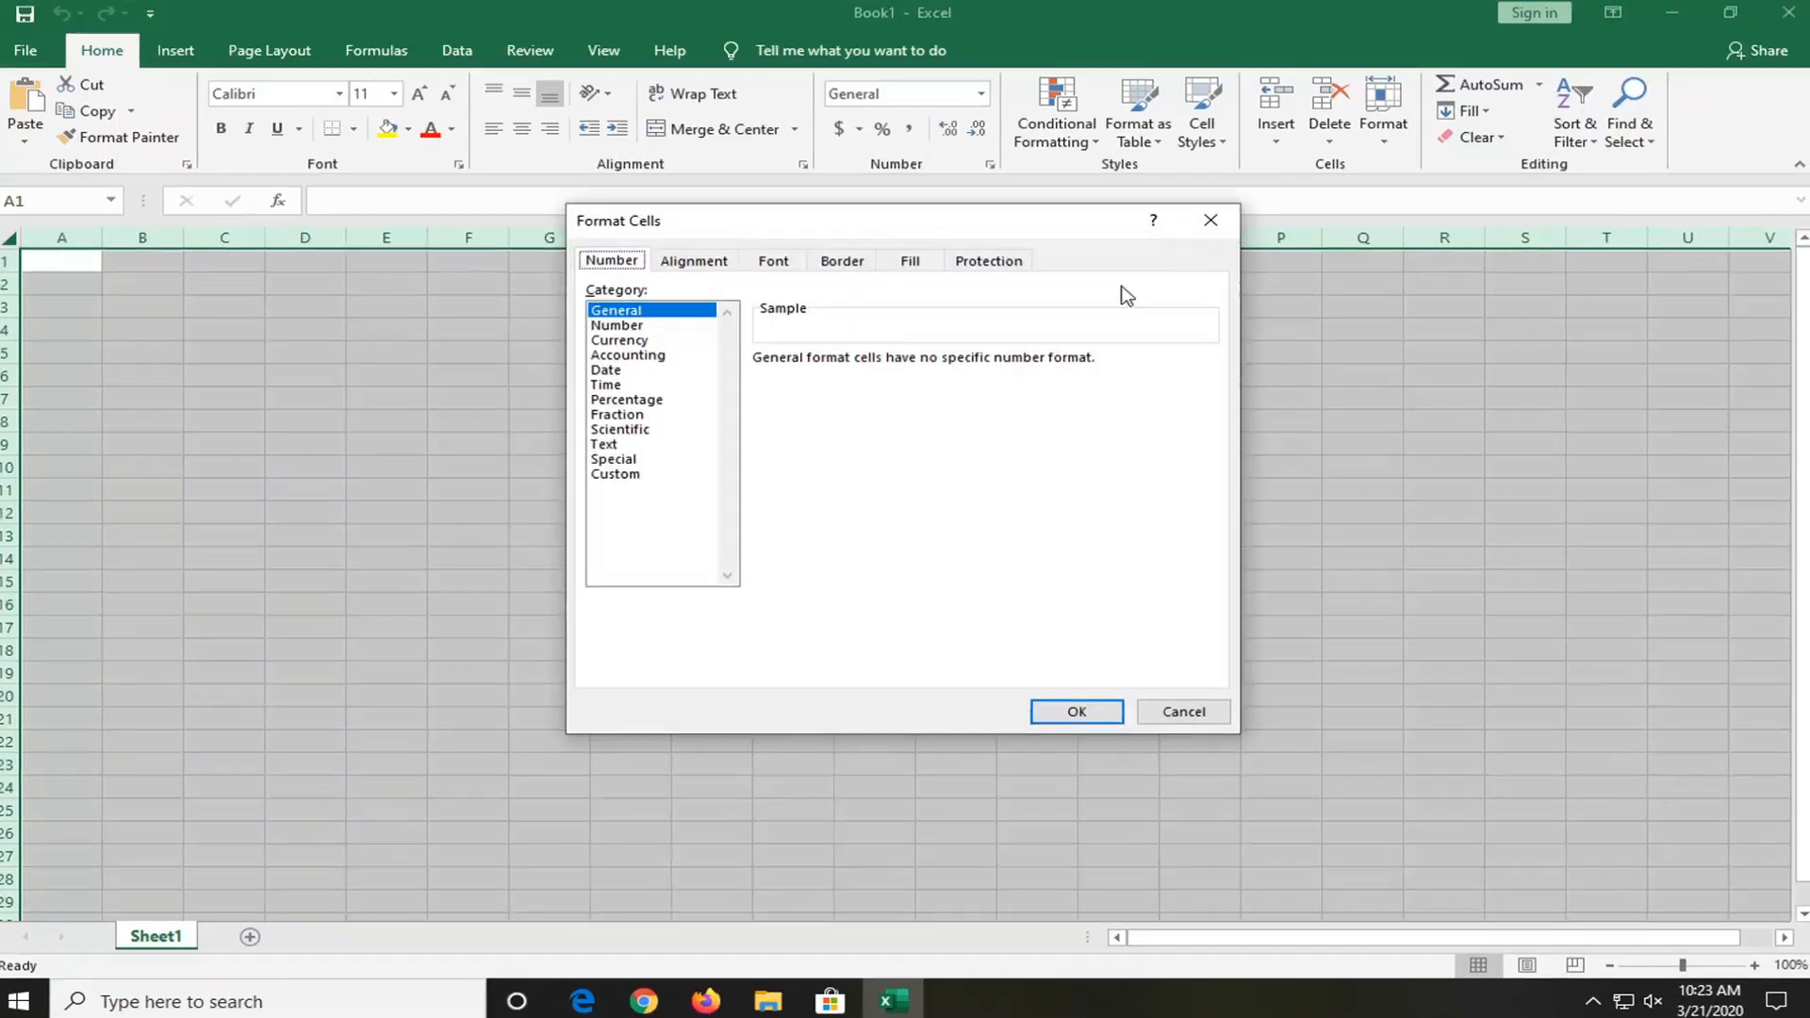
click(986, 260)
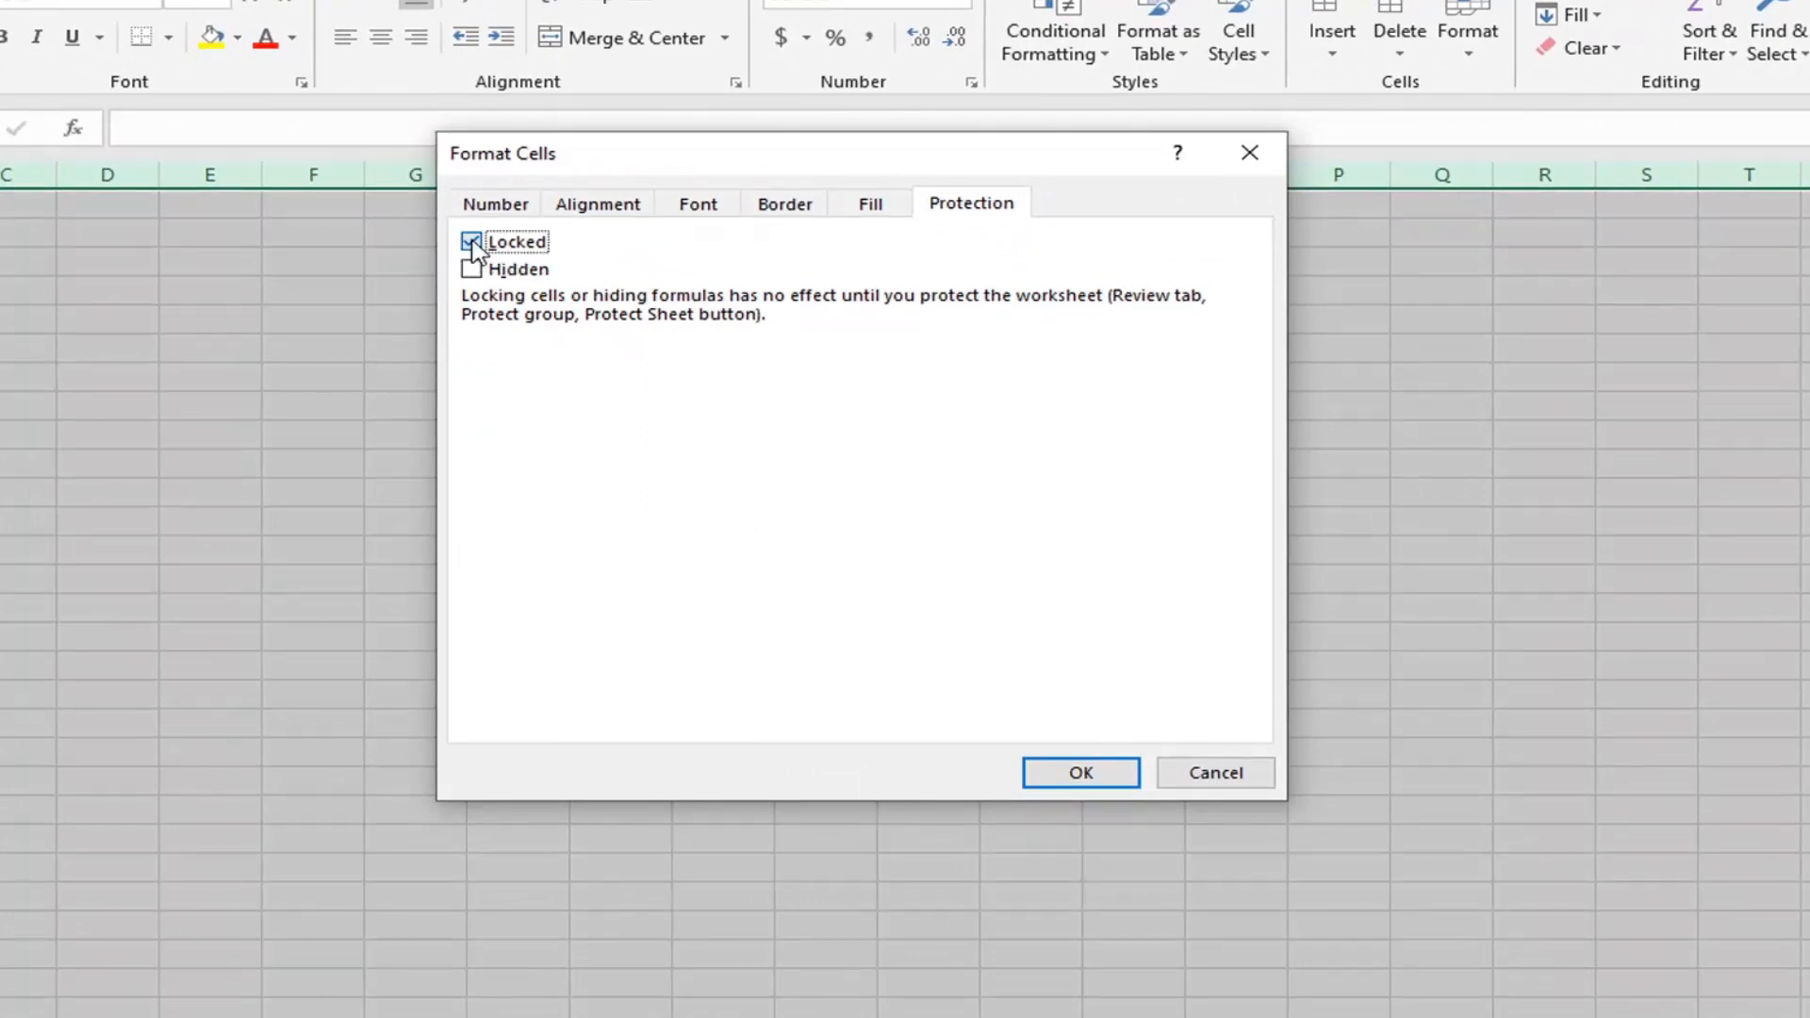
click(471, 242)
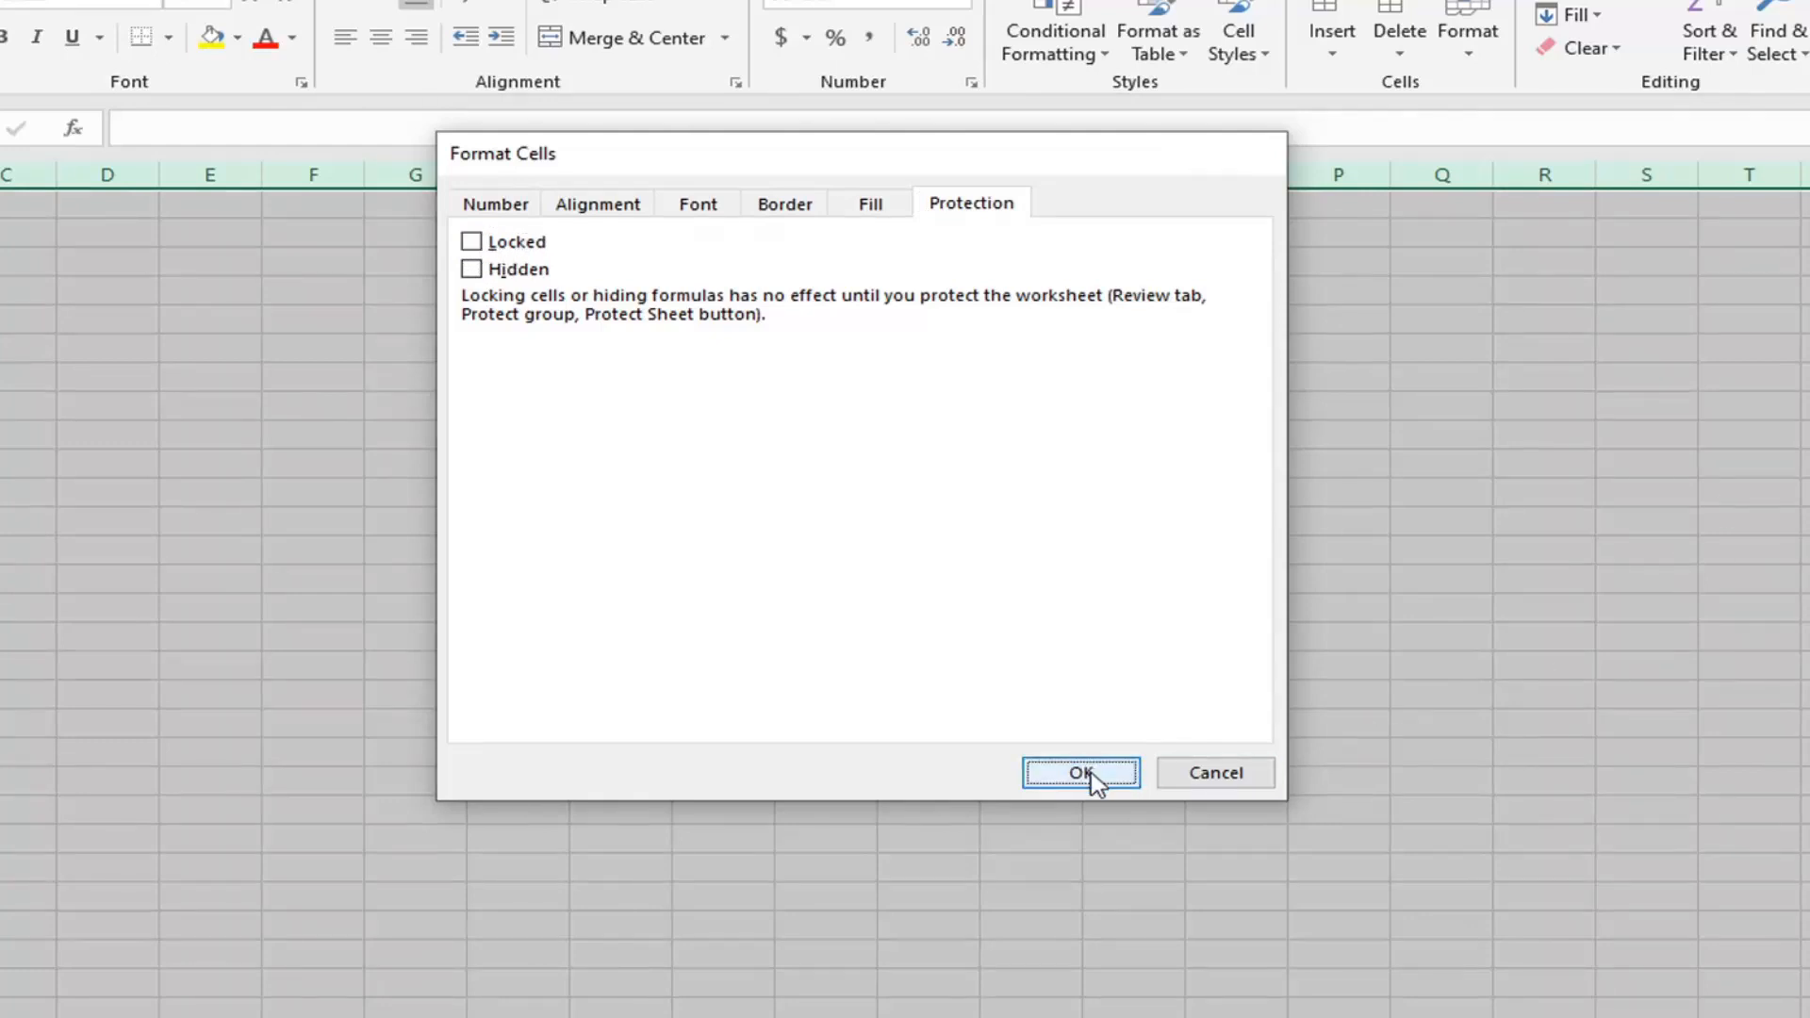
click(1078, 773)
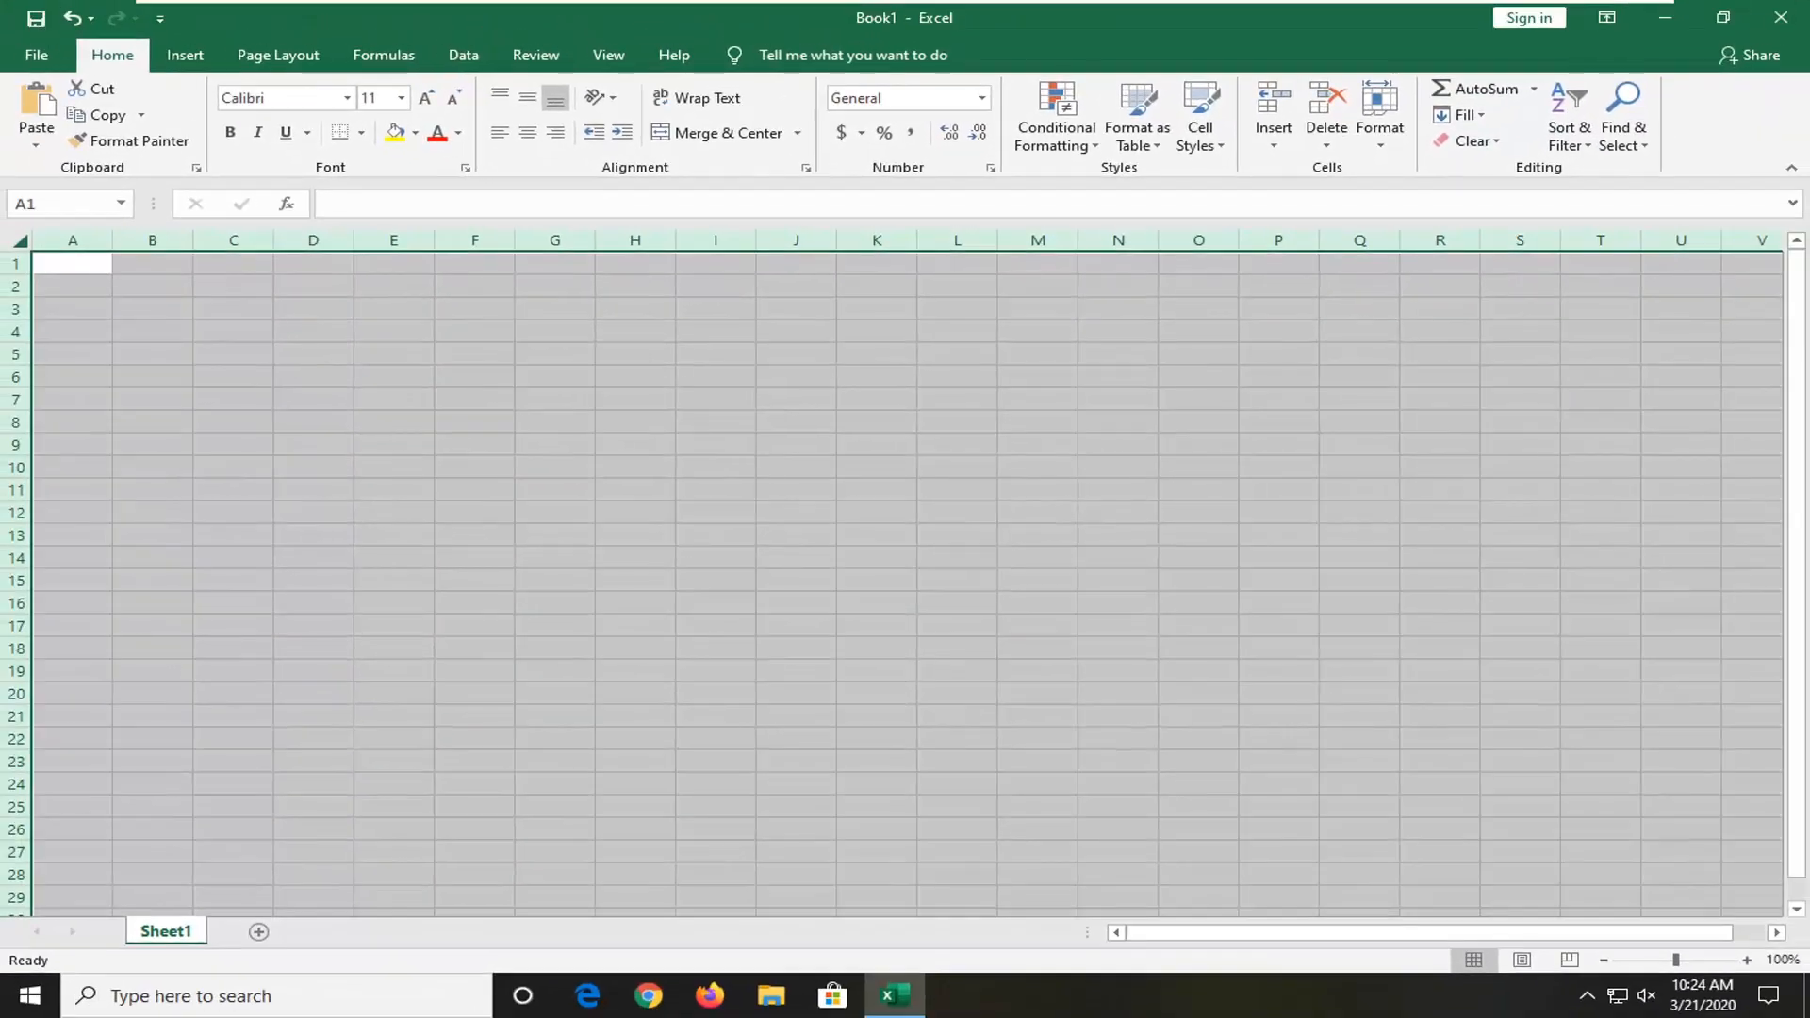
Merge columns F:G with Merge & Center, then unmerge them back into separate cells.
click(554, 286)
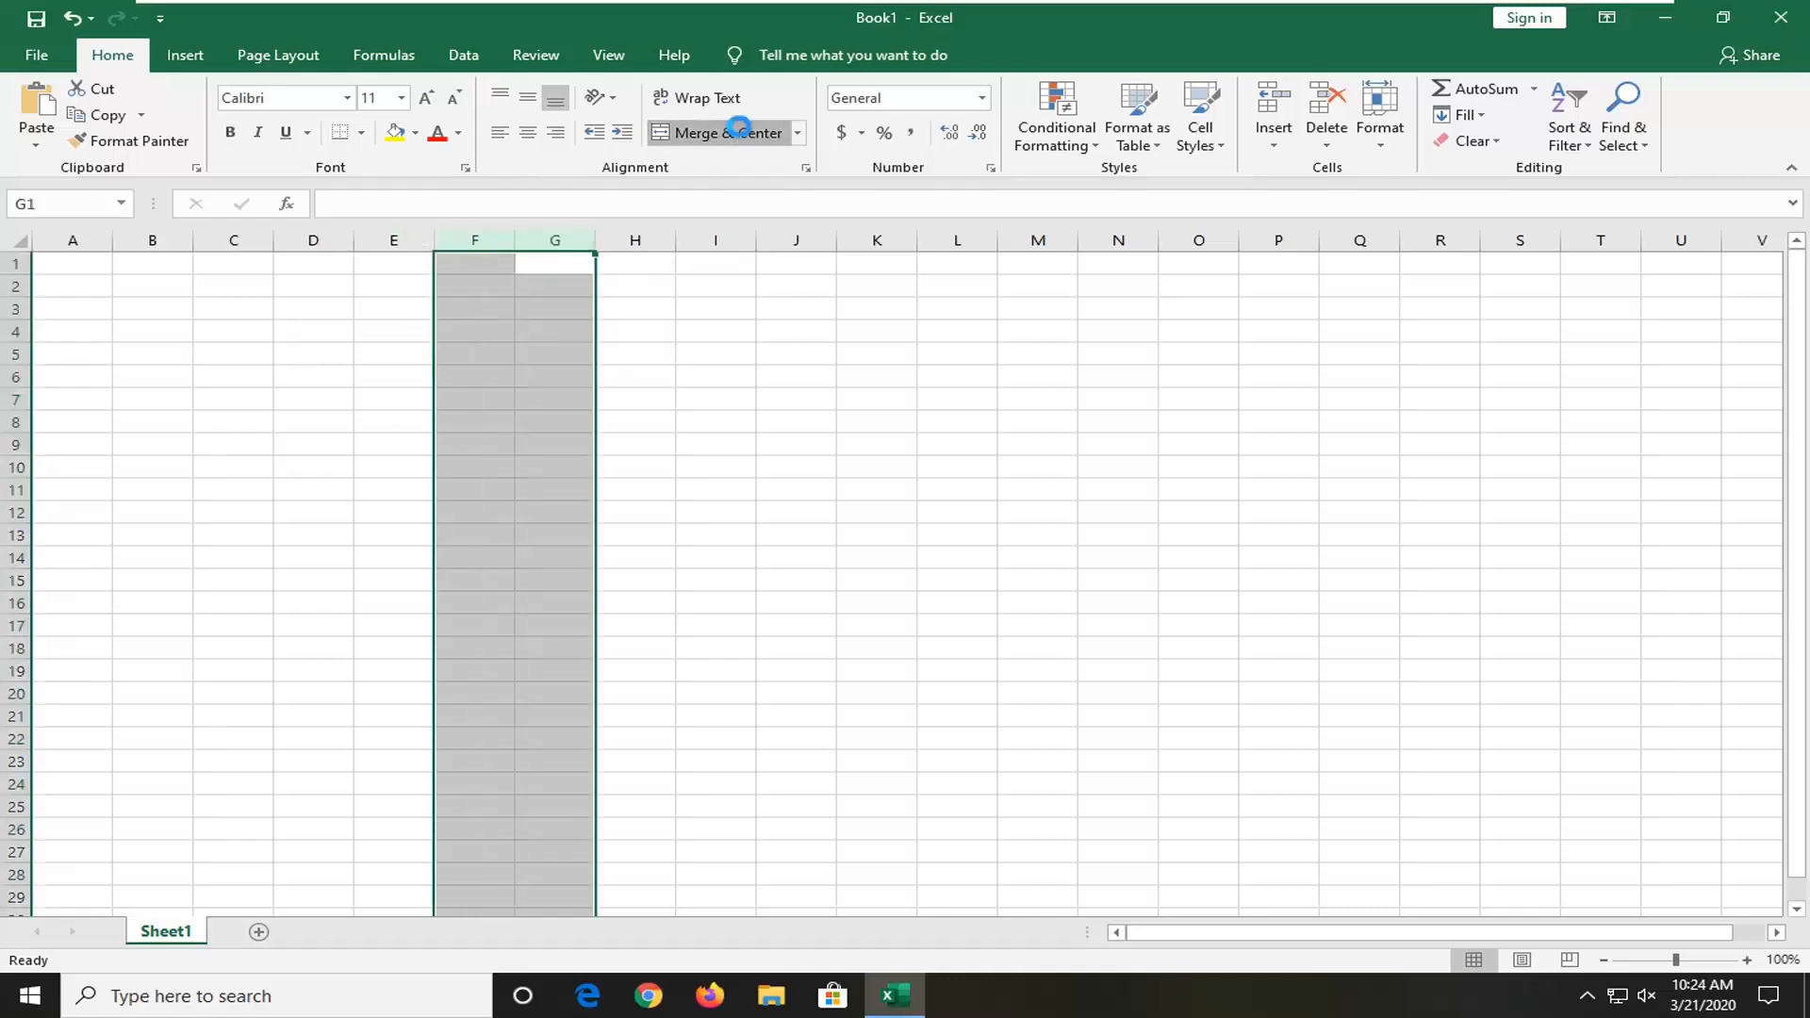
click(724, 132)
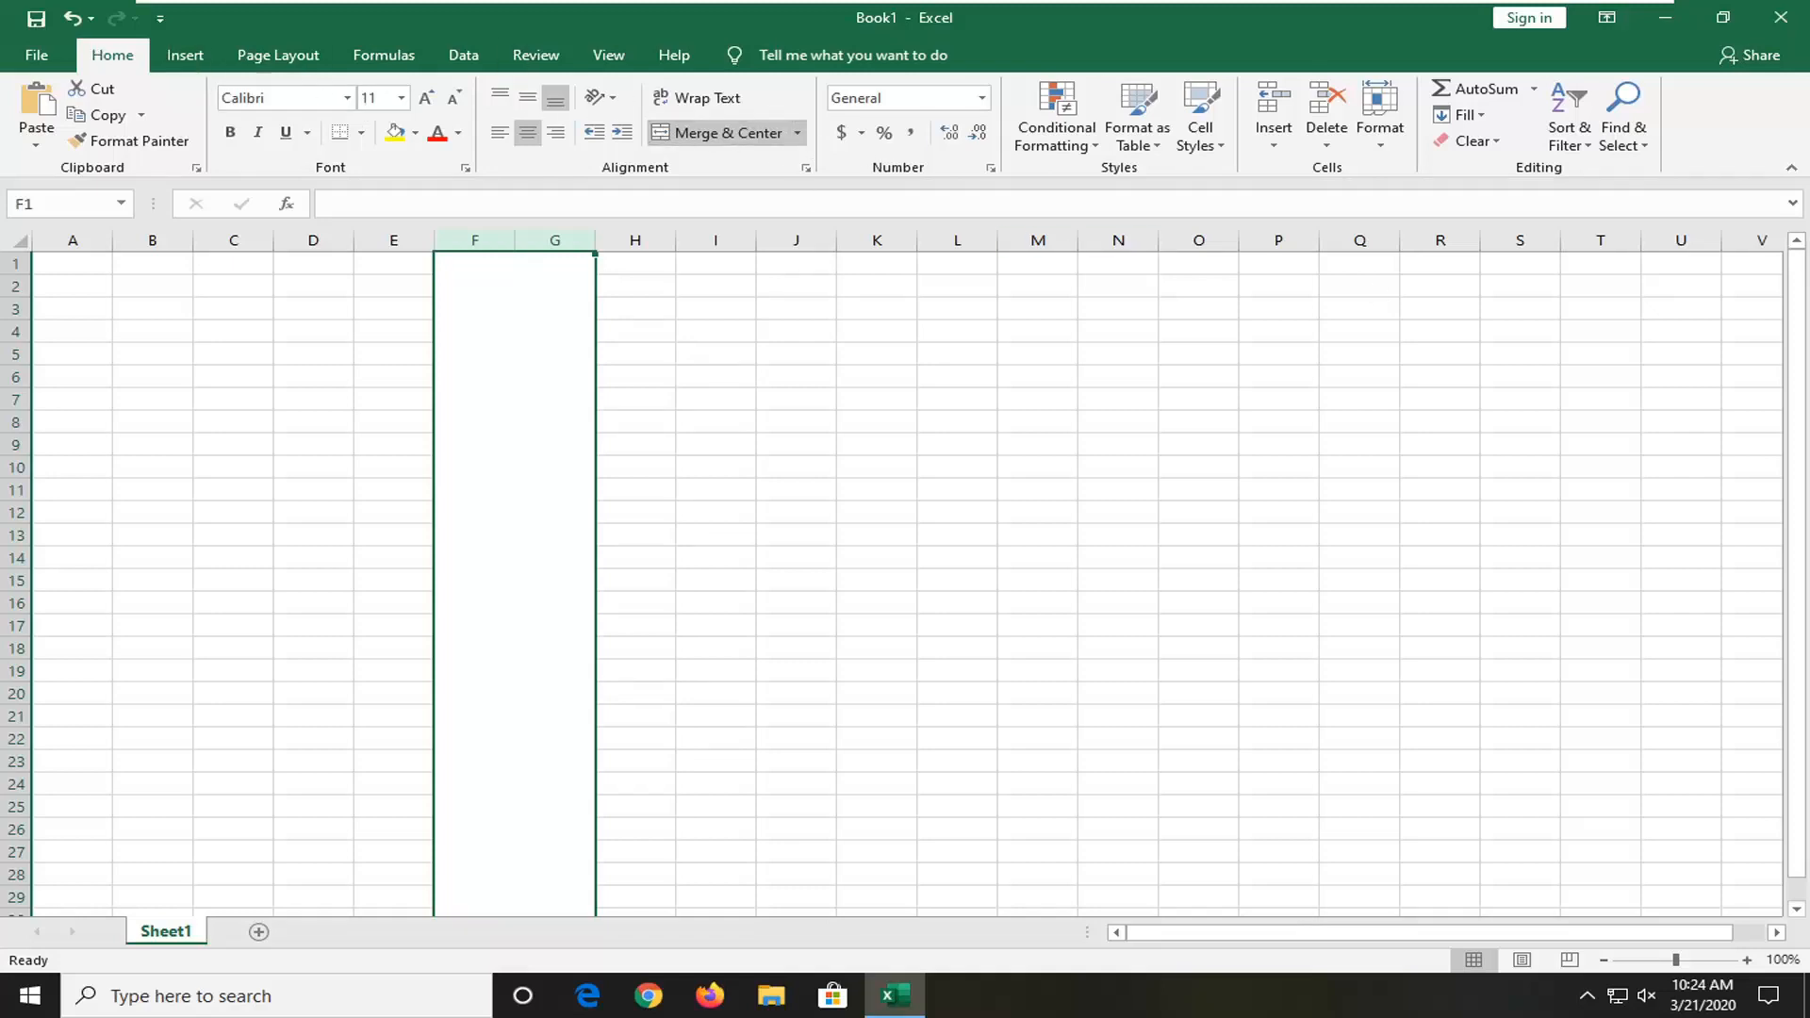
mouse_move(1793, 229)
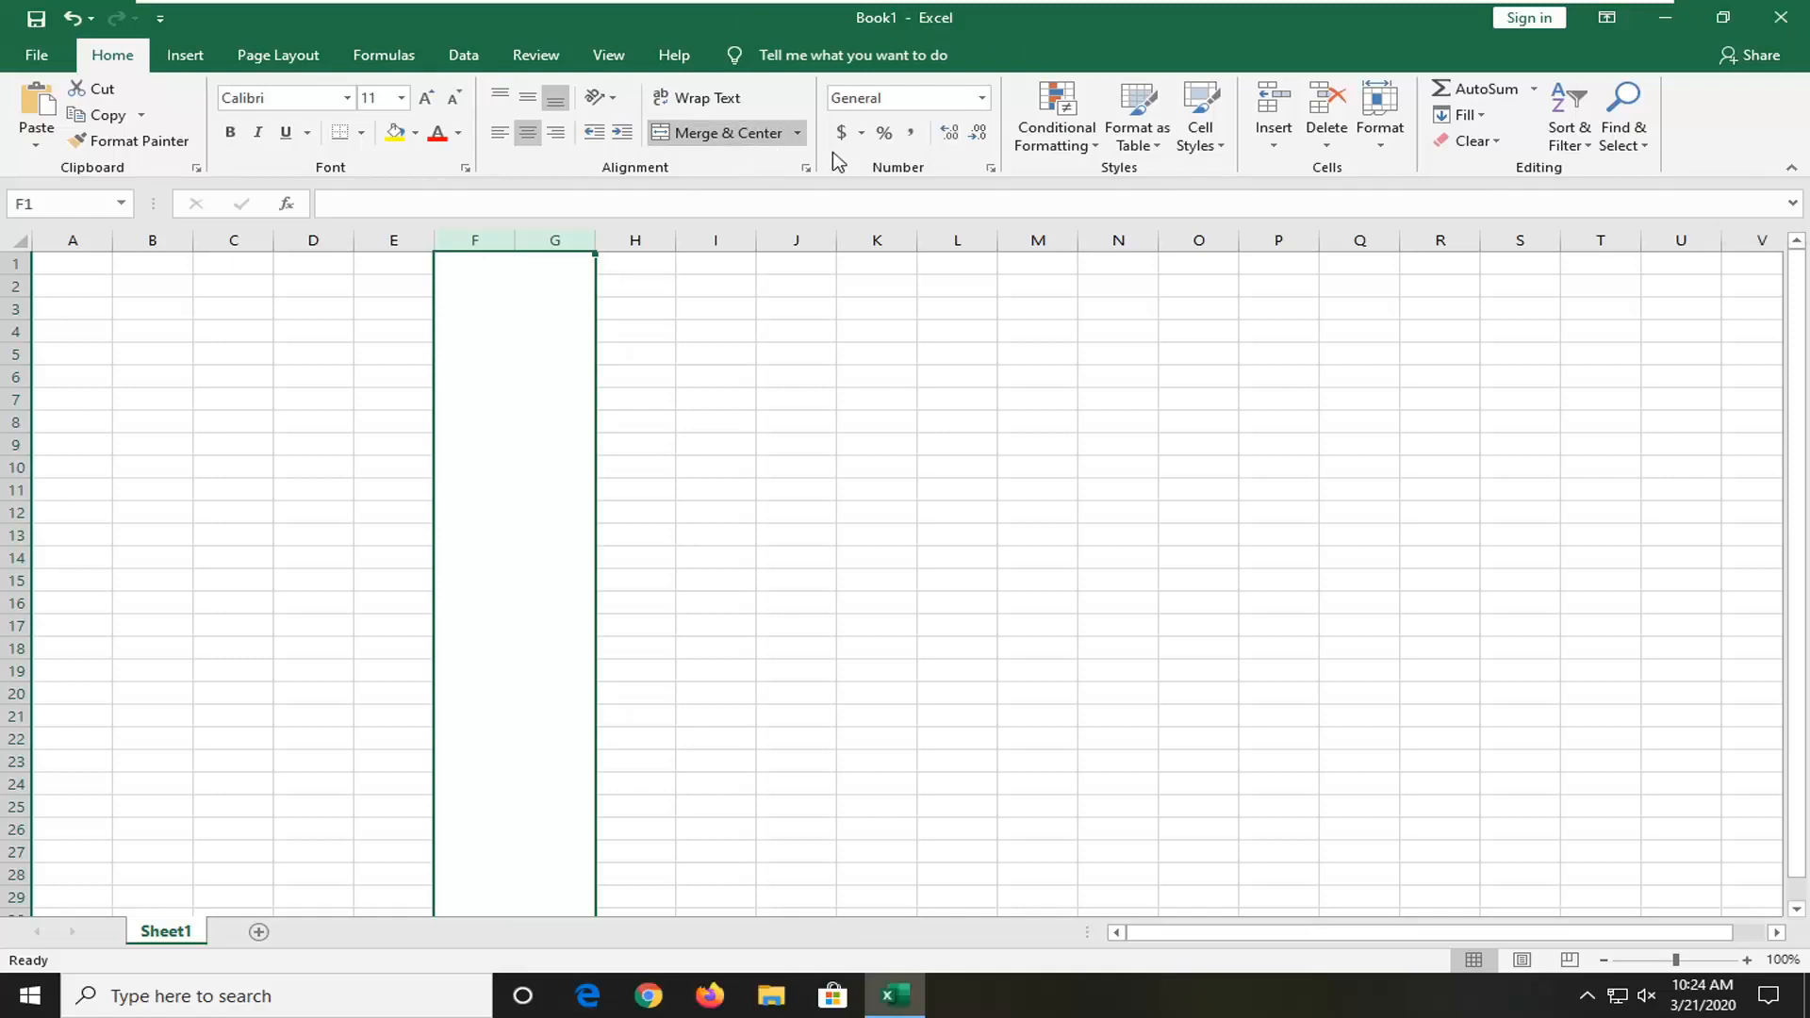
click(796, 132)
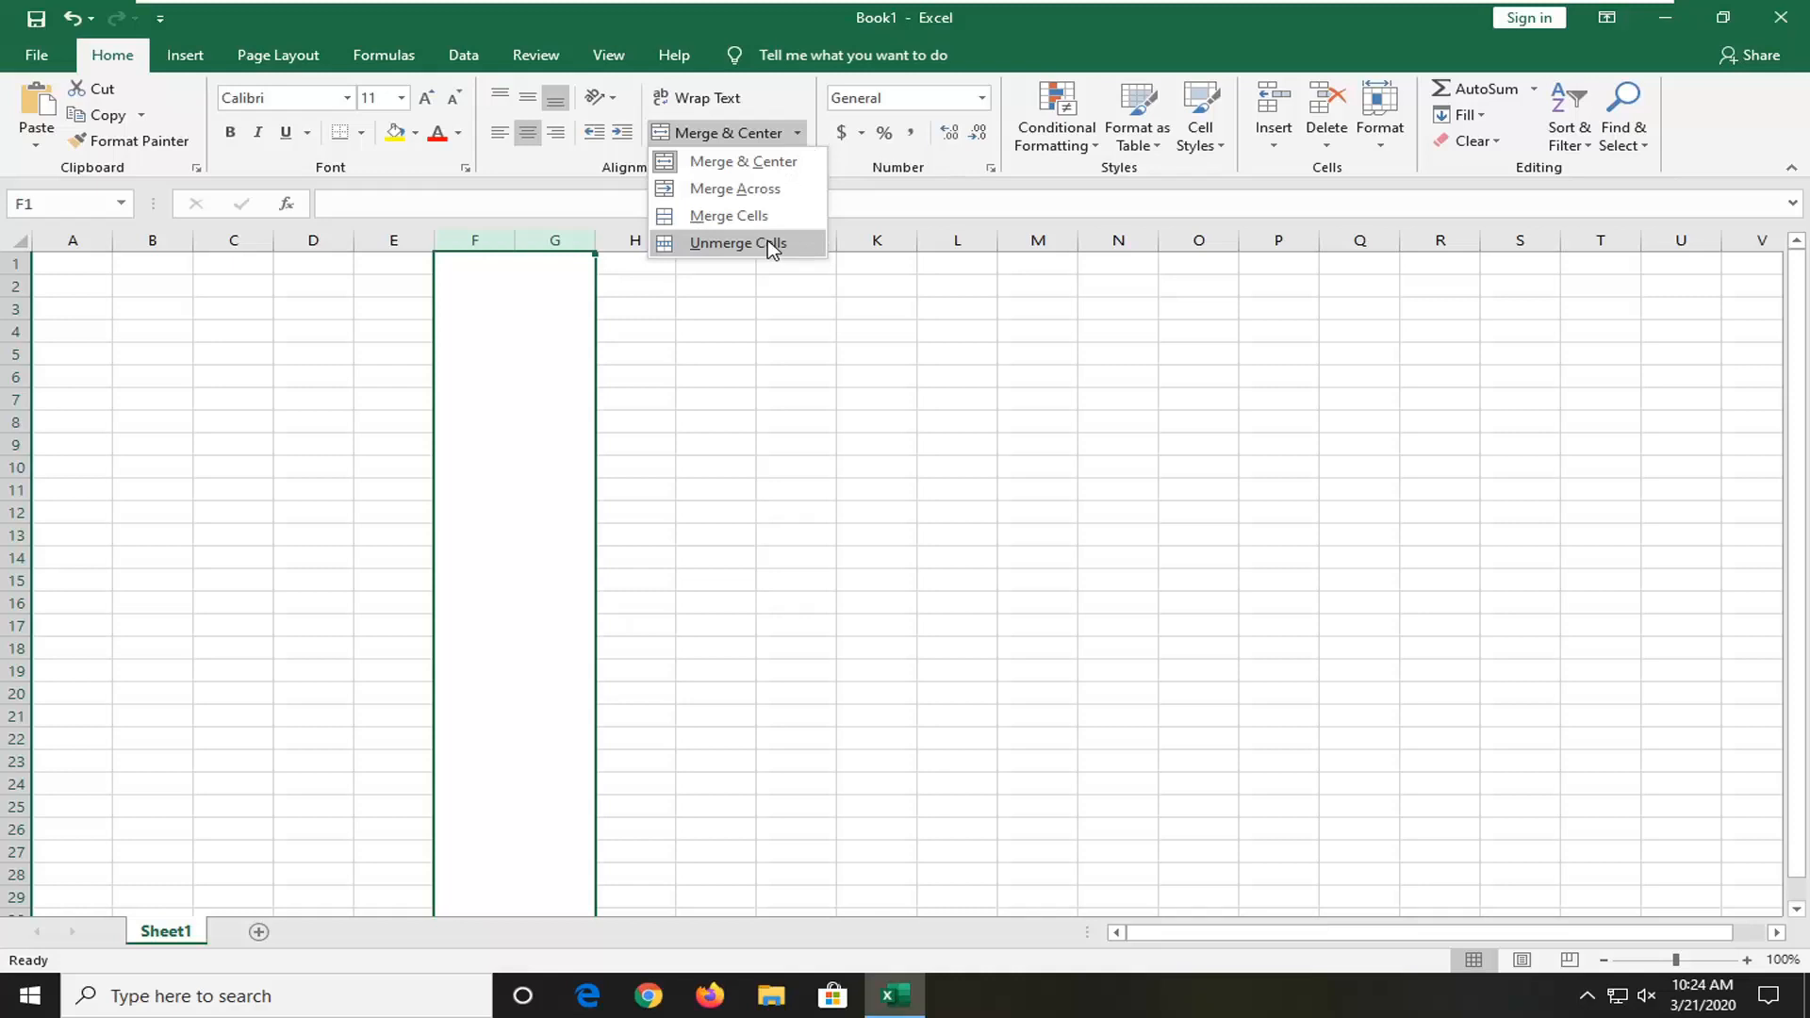
click(737, 243)
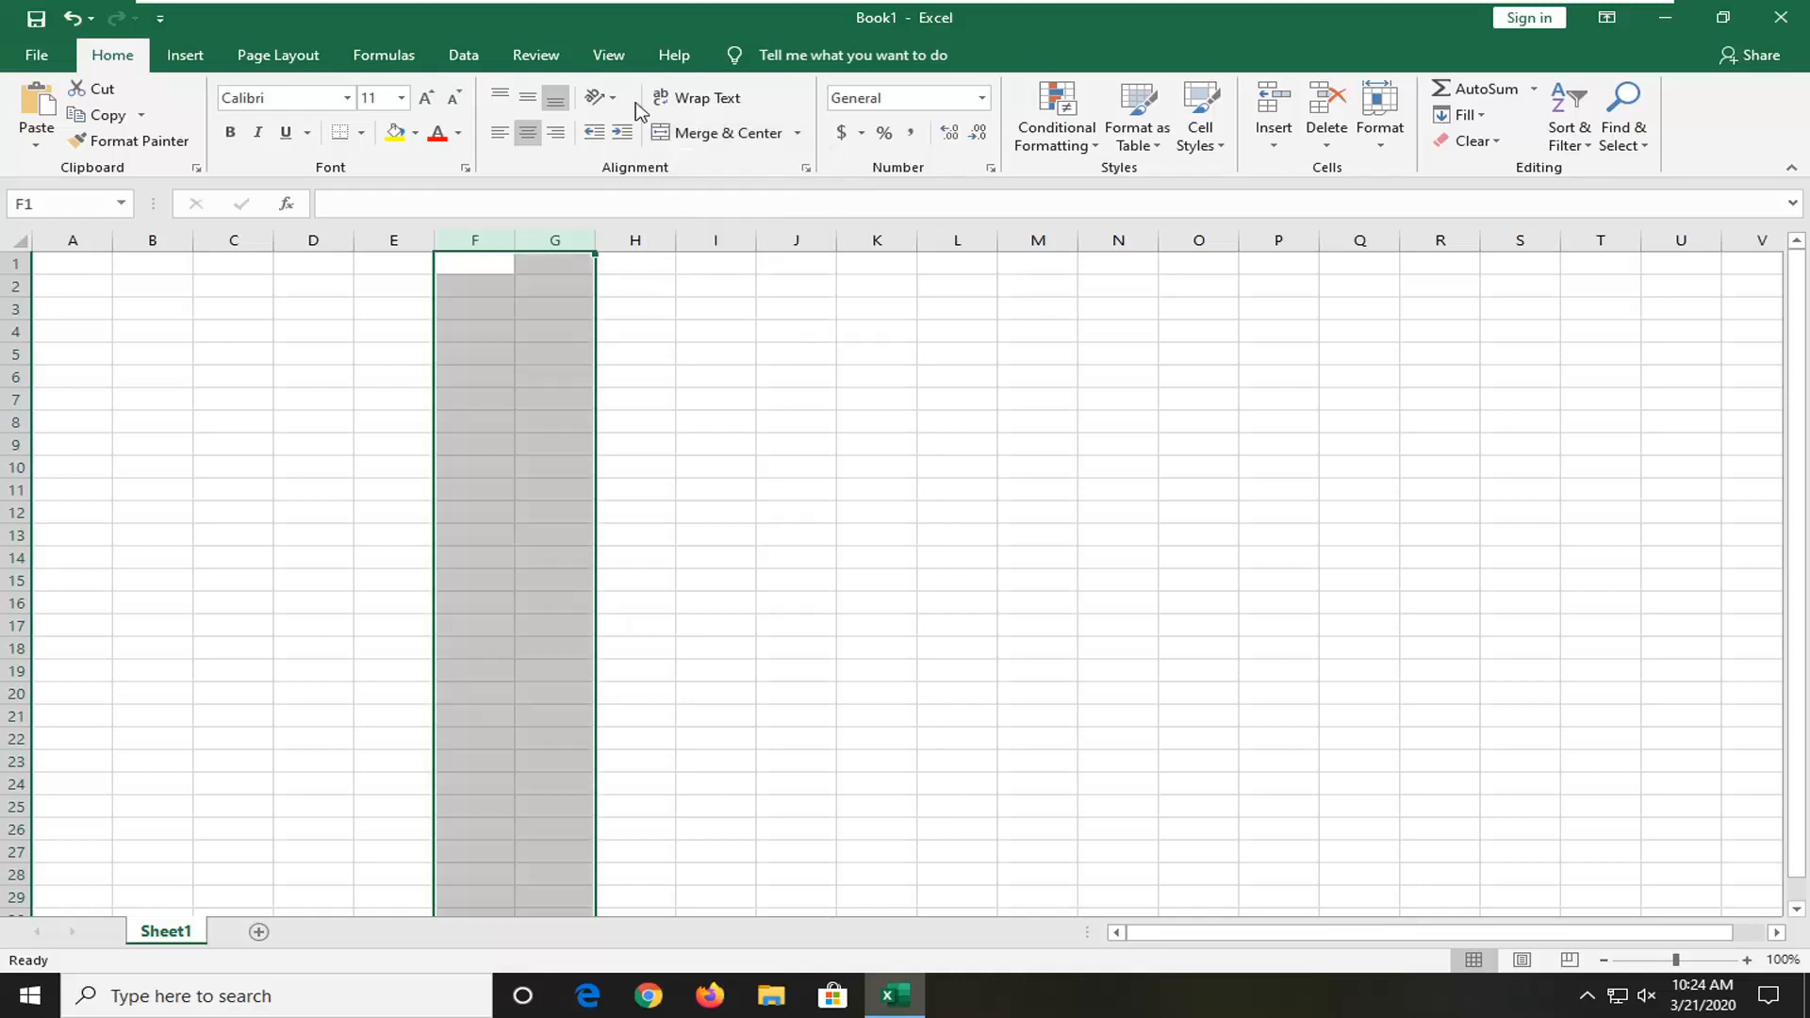
mouse_move(609, 55)
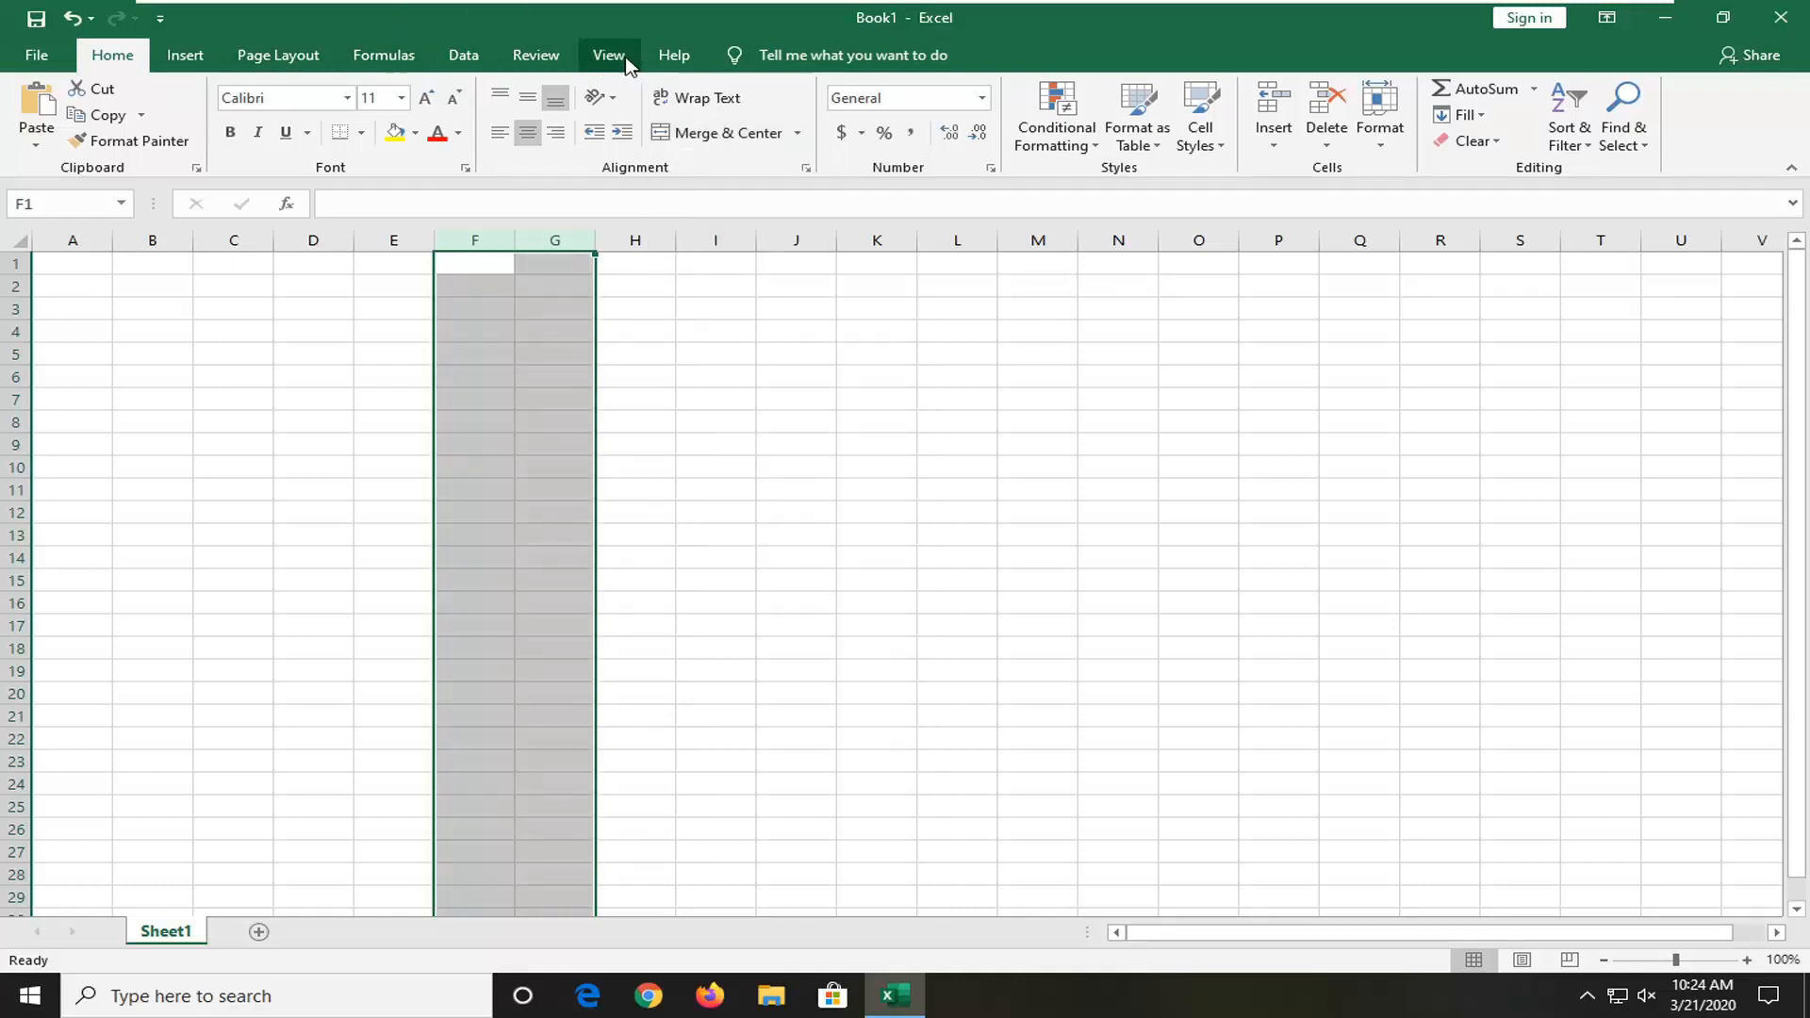
With columns F:G selected, bring up the Freeze Panes choices from the View commands.
click(609, 55)
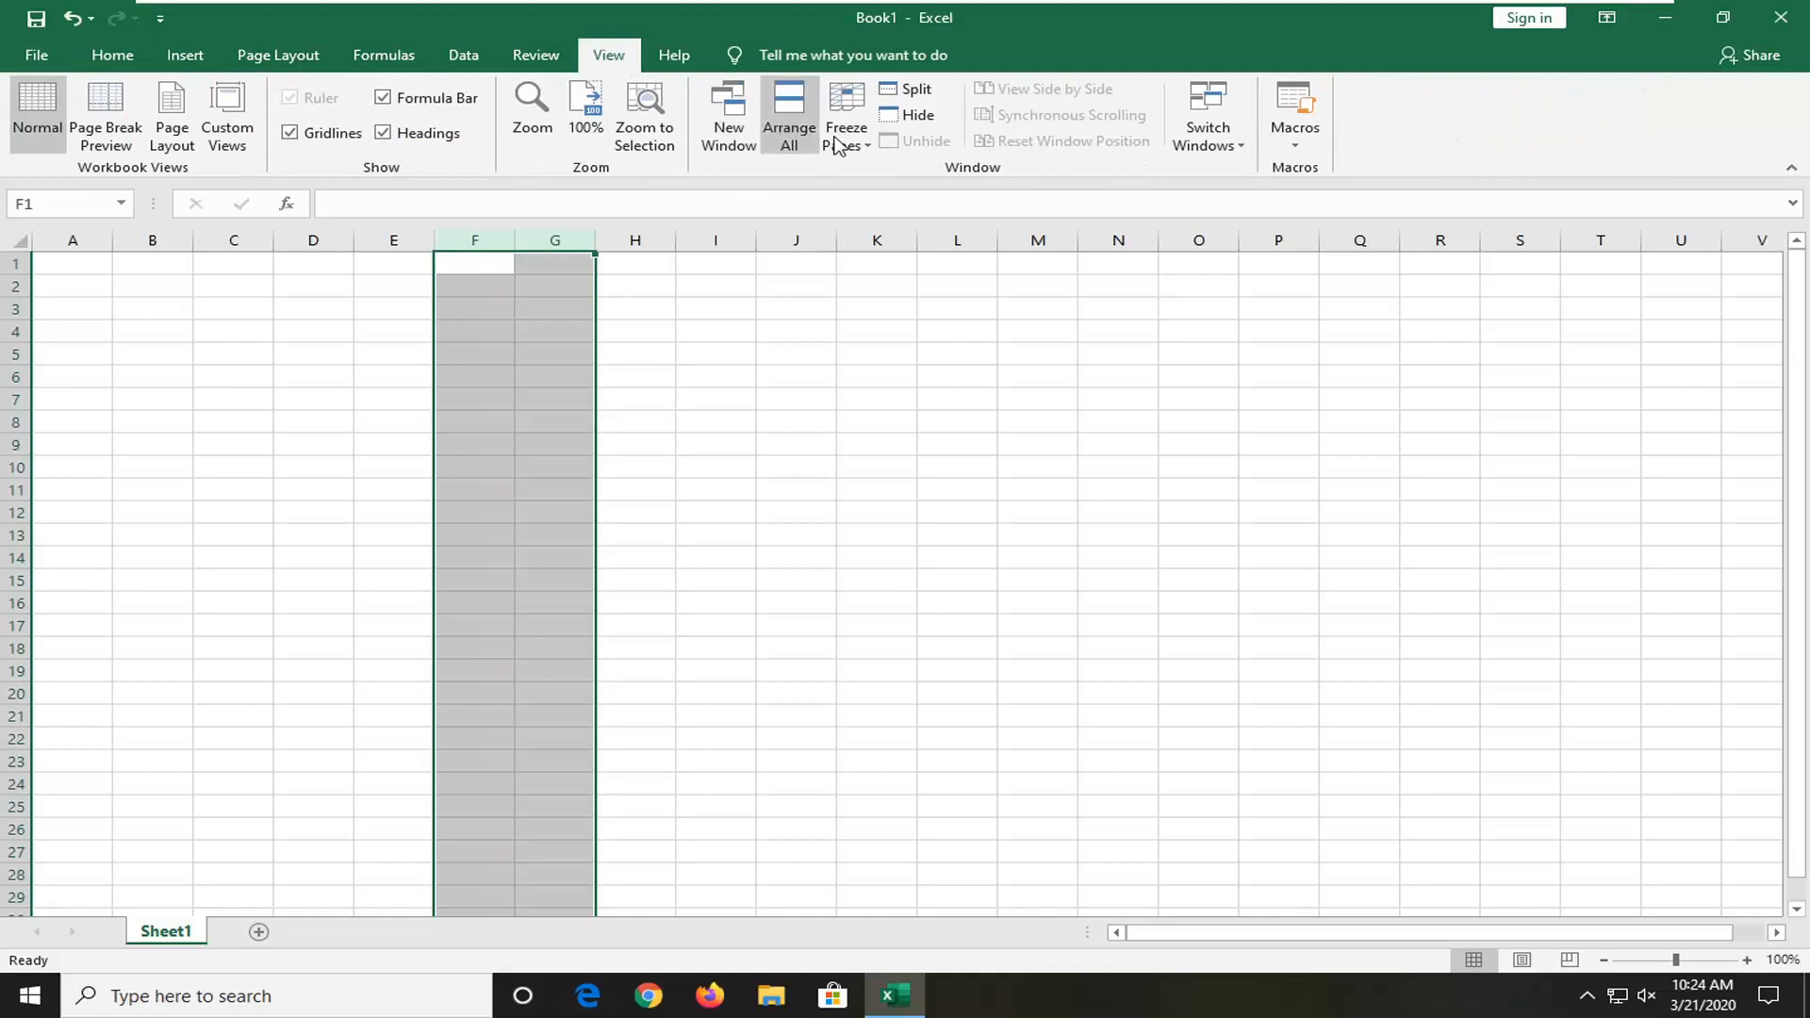
click(847, 115)
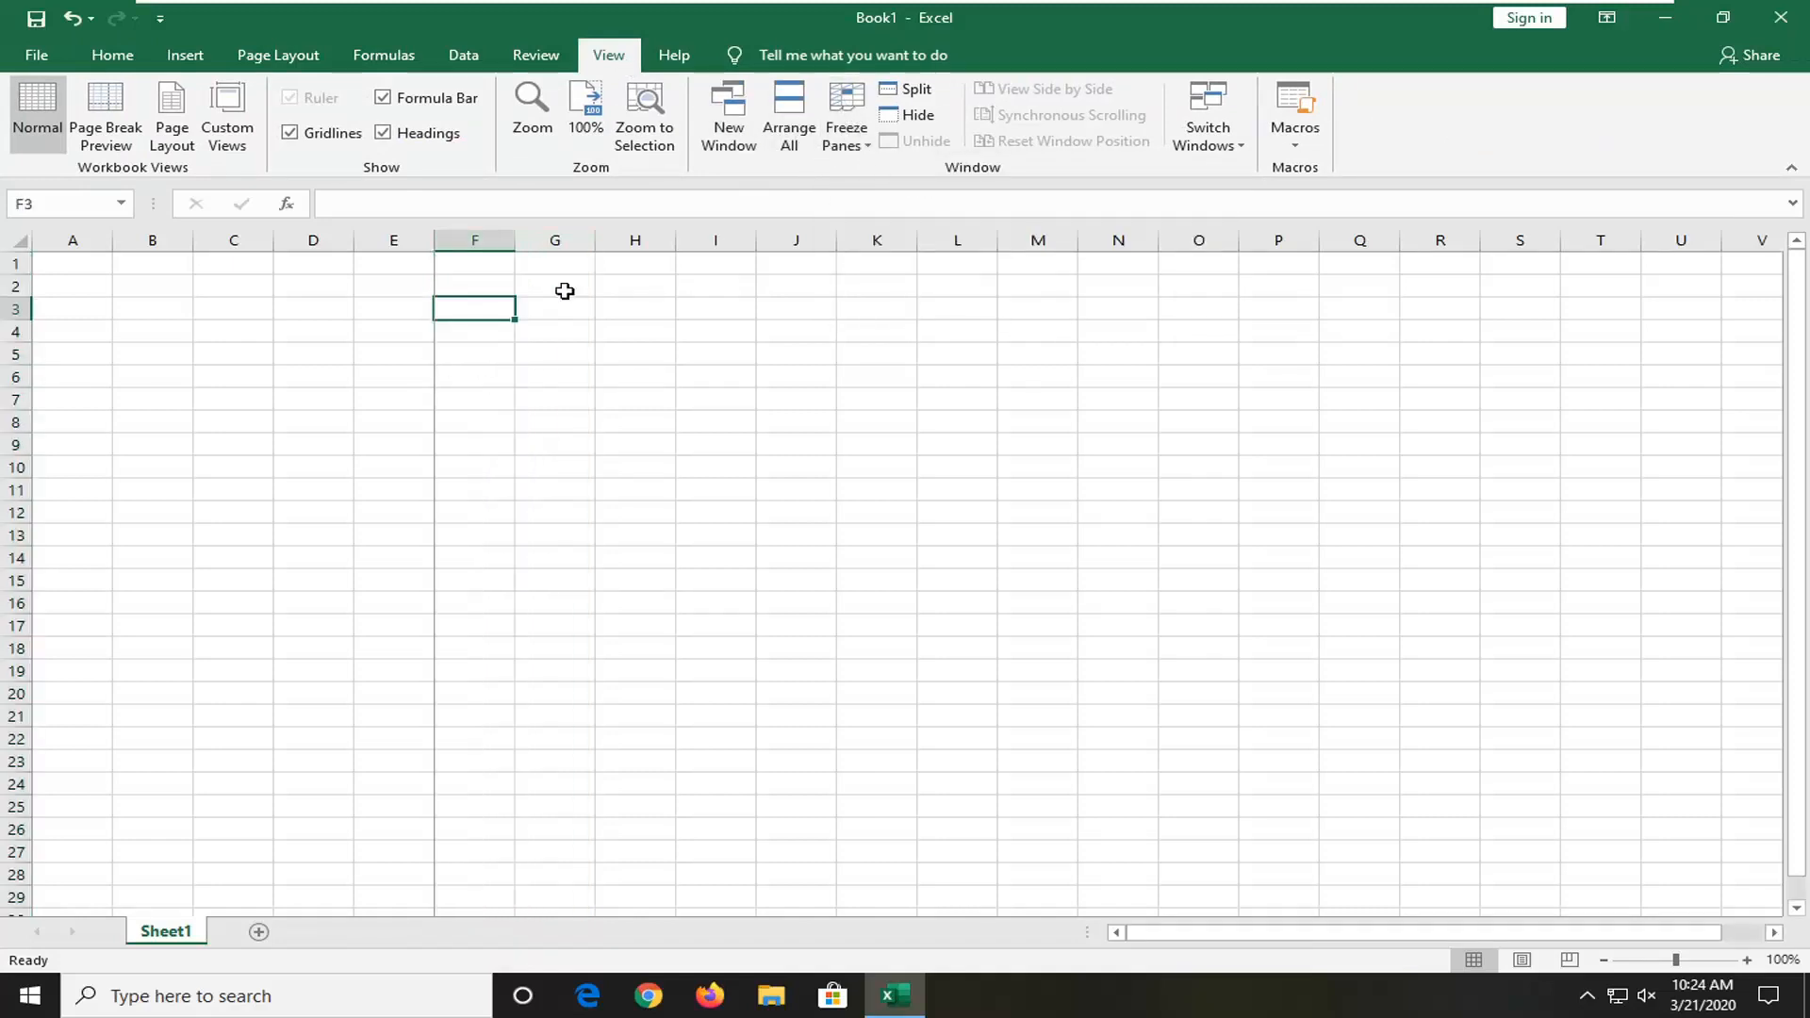
drag(474, 239, 554, 239)
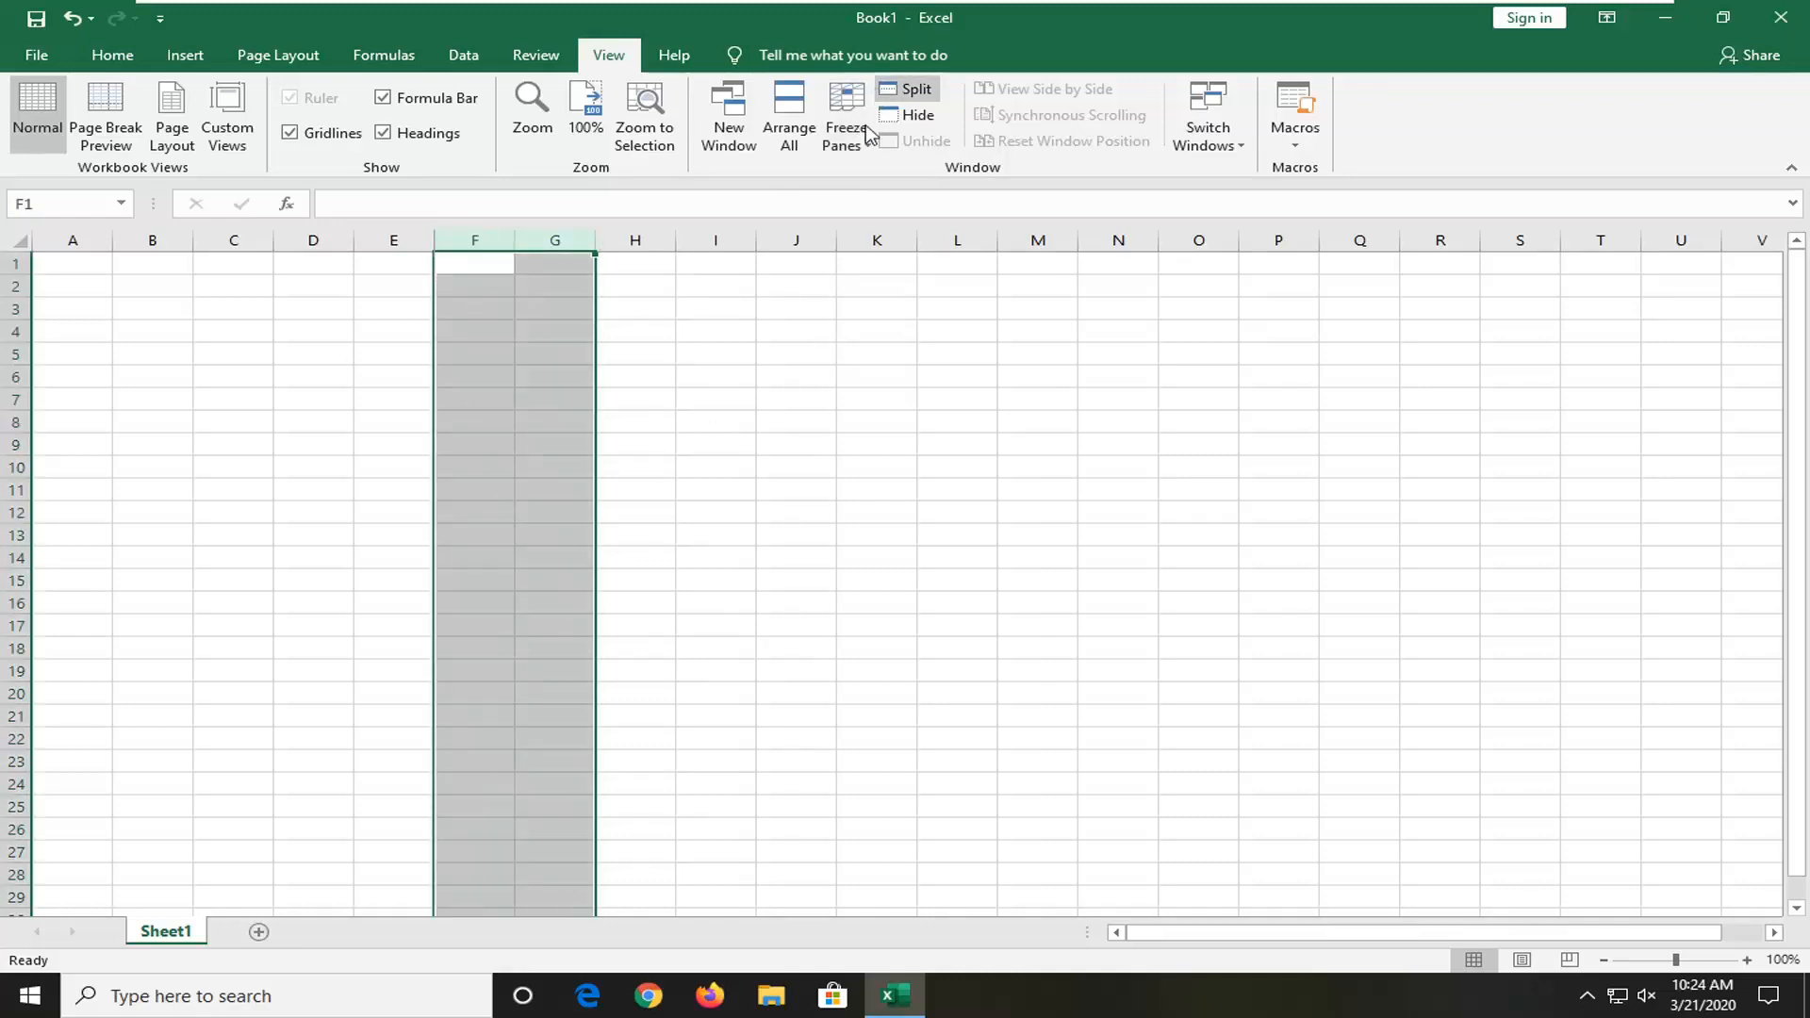
mouse_move(847, 115)
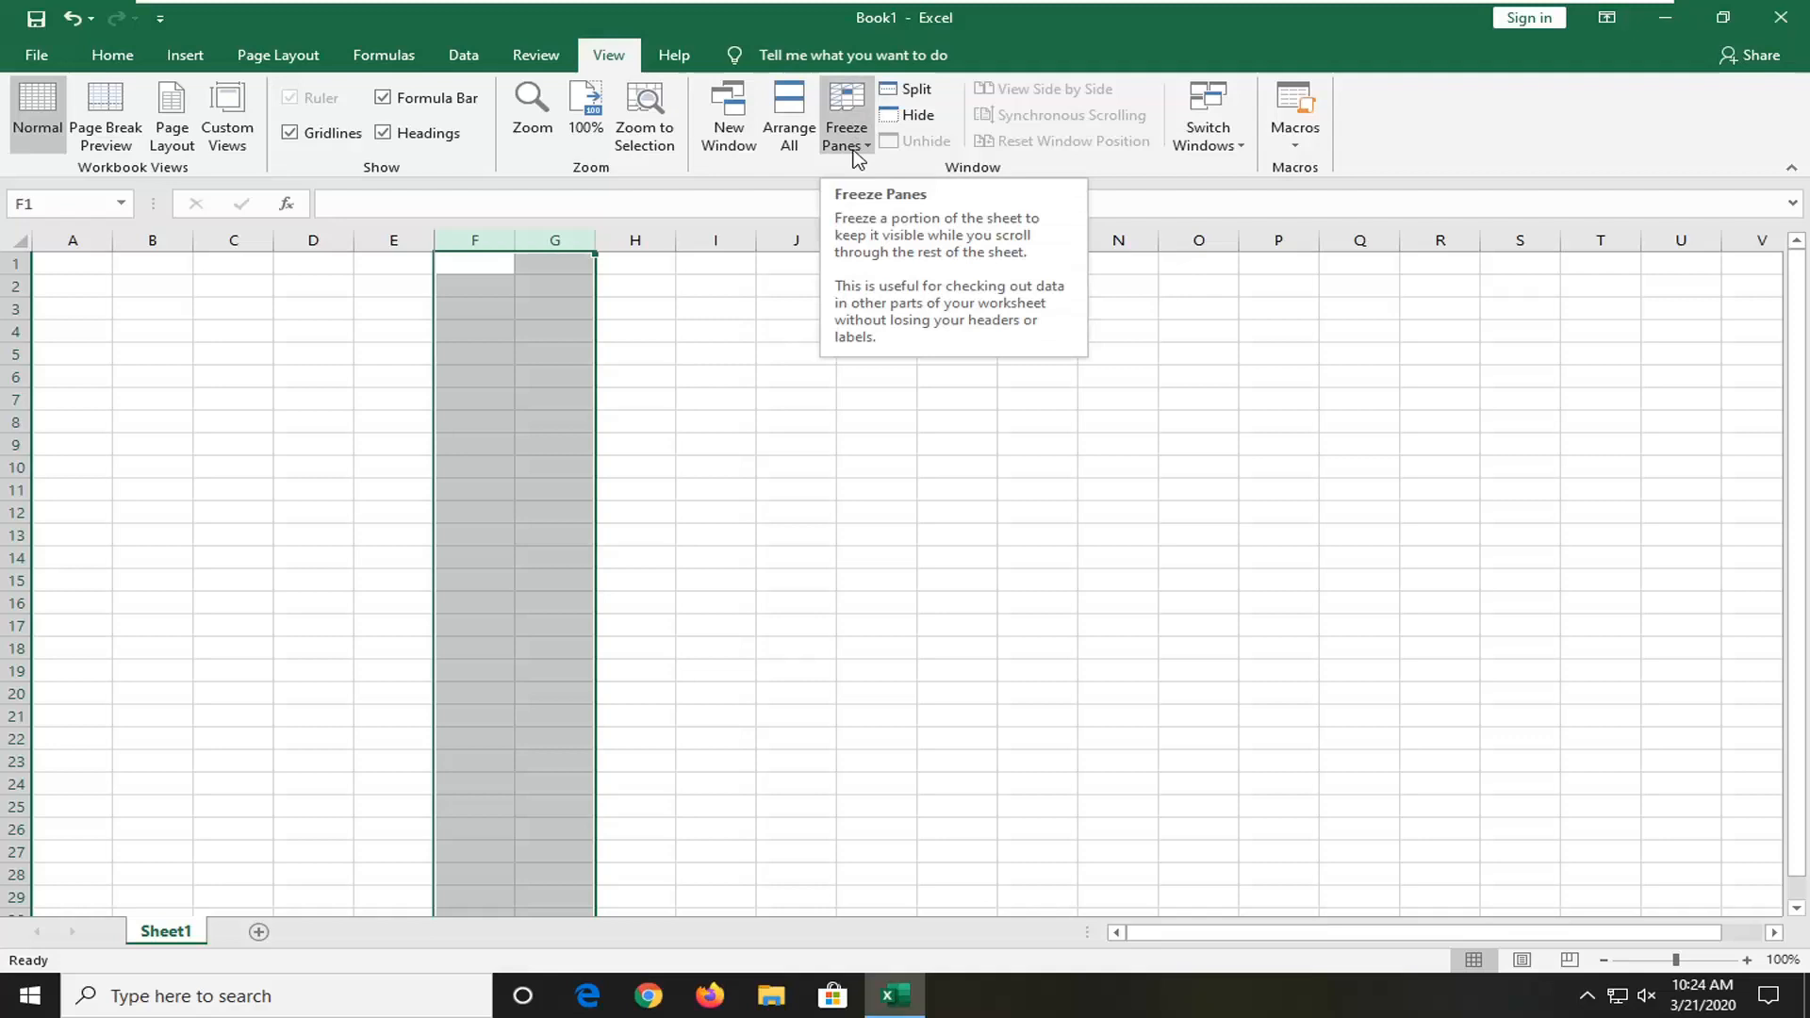
click(847, 115)
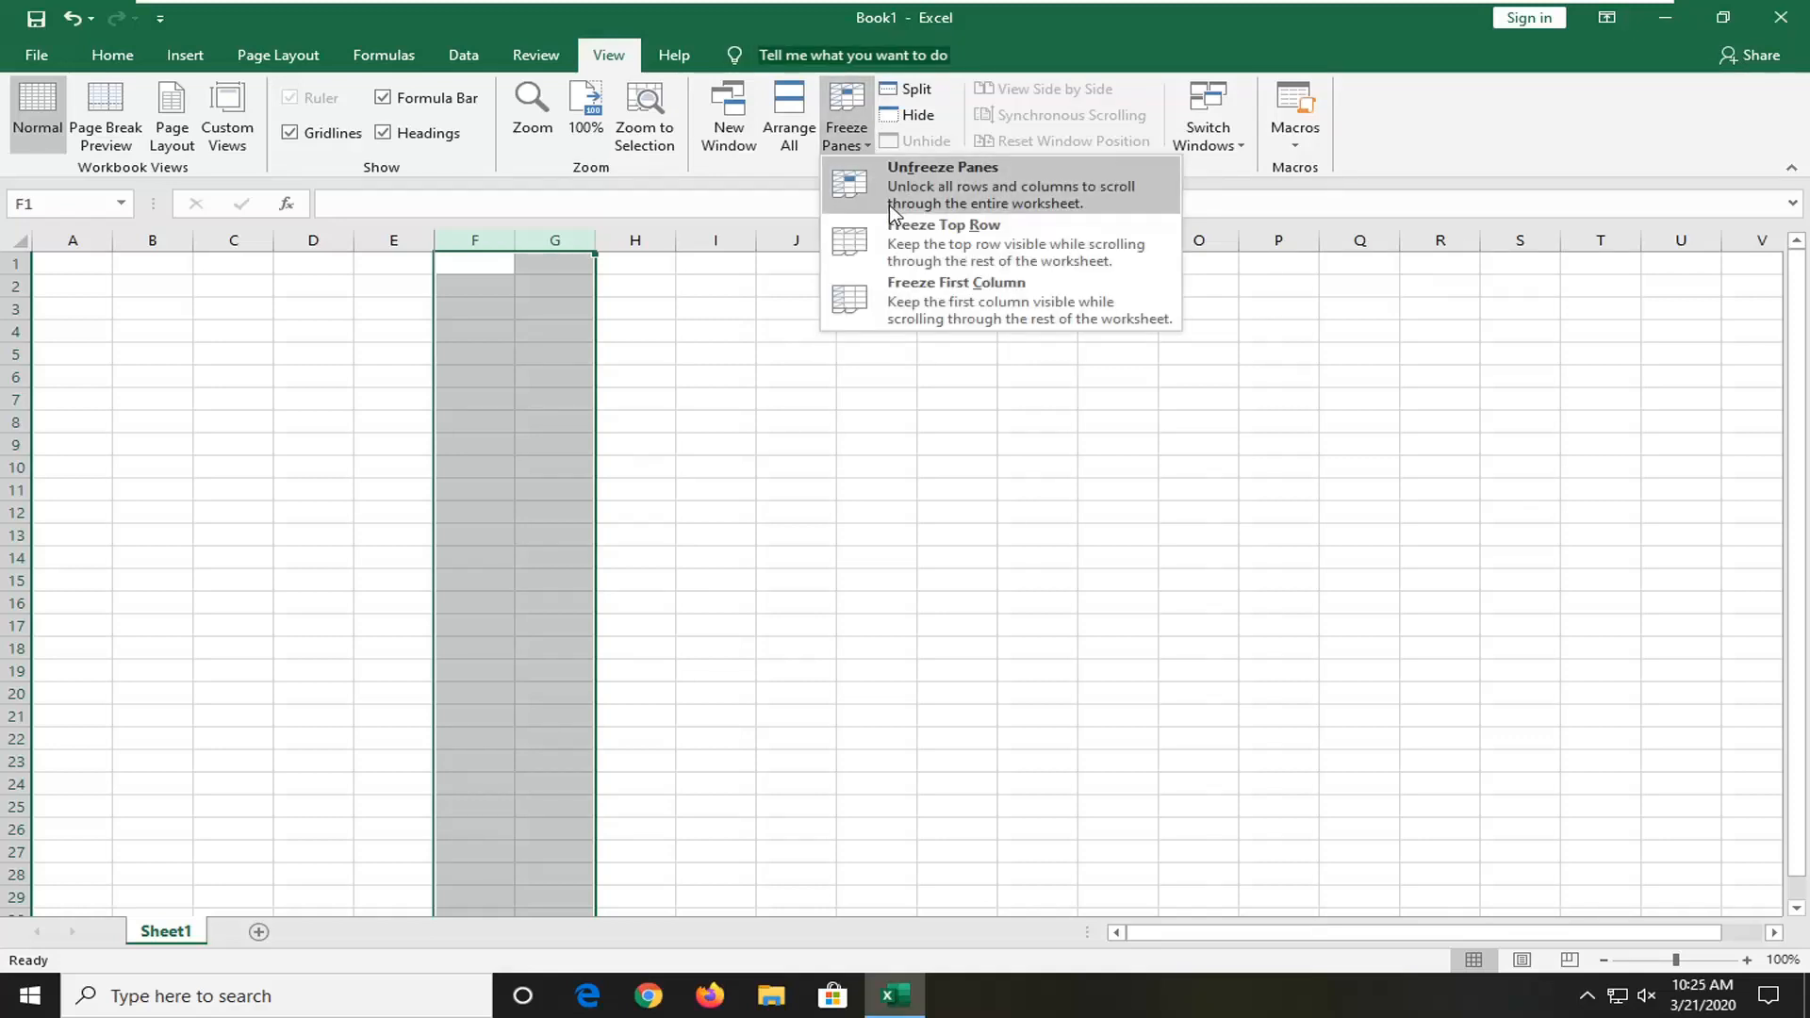
mouse_move(1094, 206)
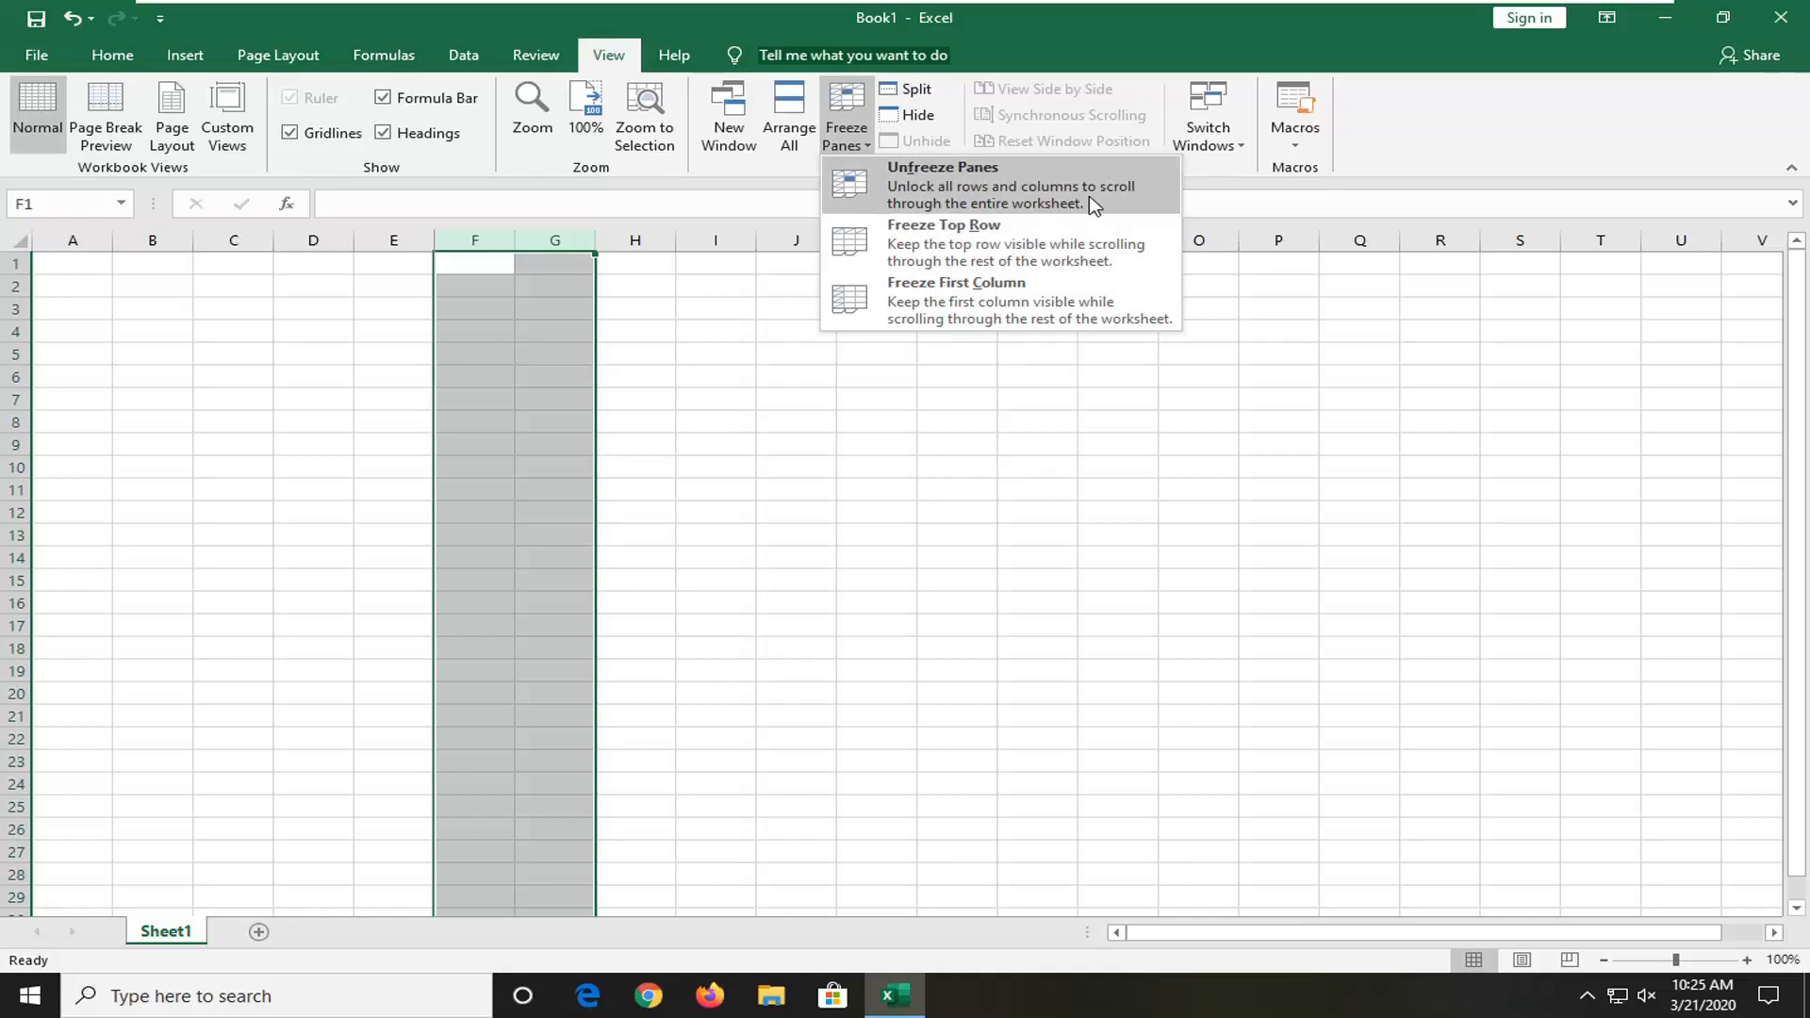
mouse_move(1035, 211)
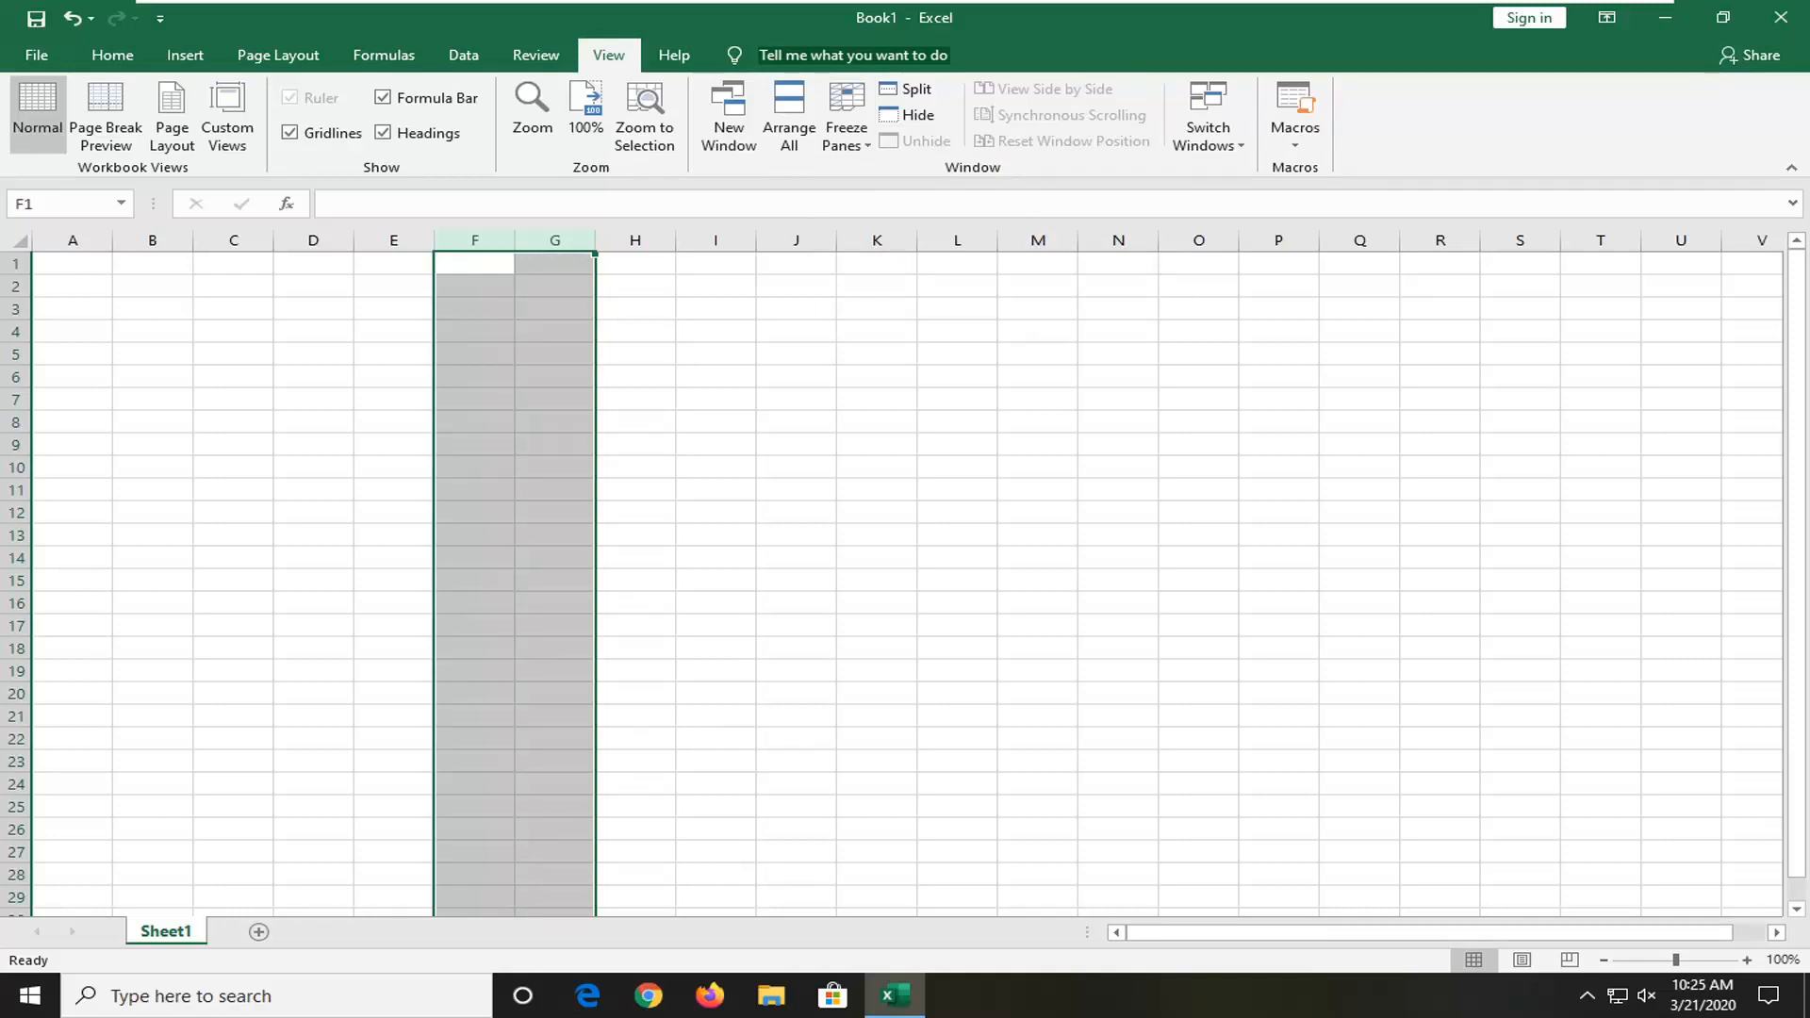
mouse_move(949, 473)
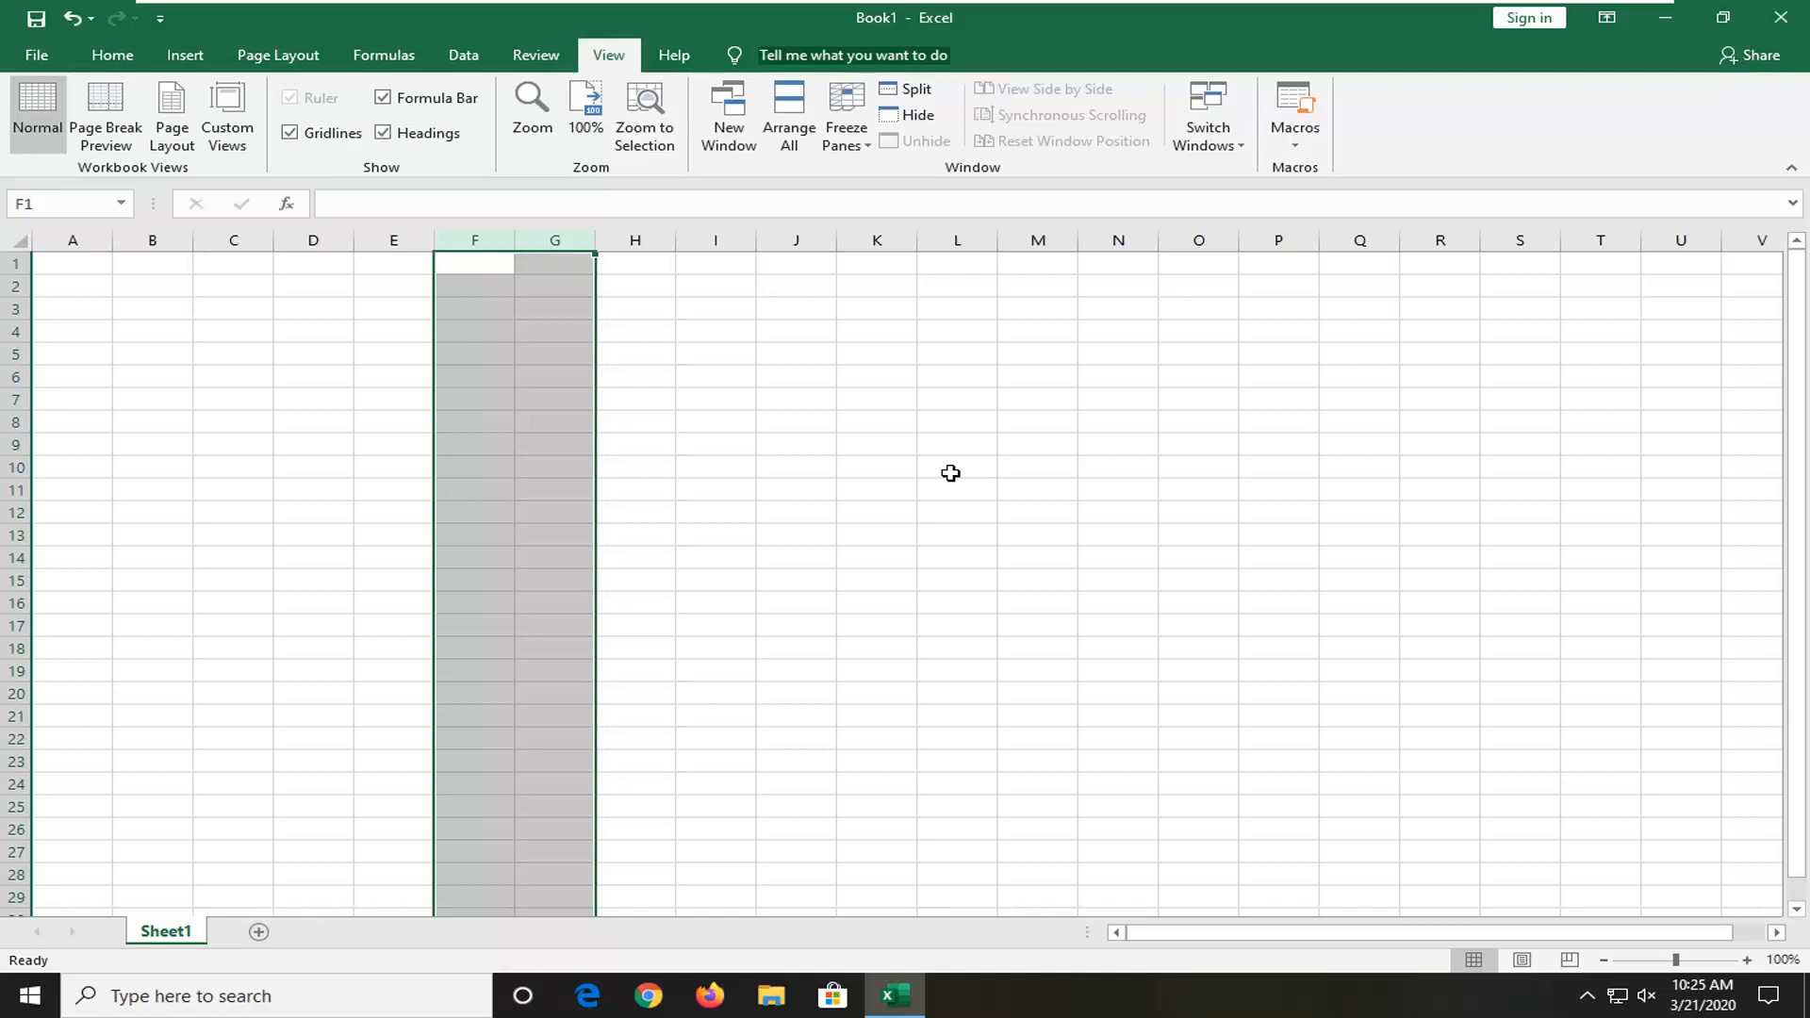
mouse_move(111, 74)
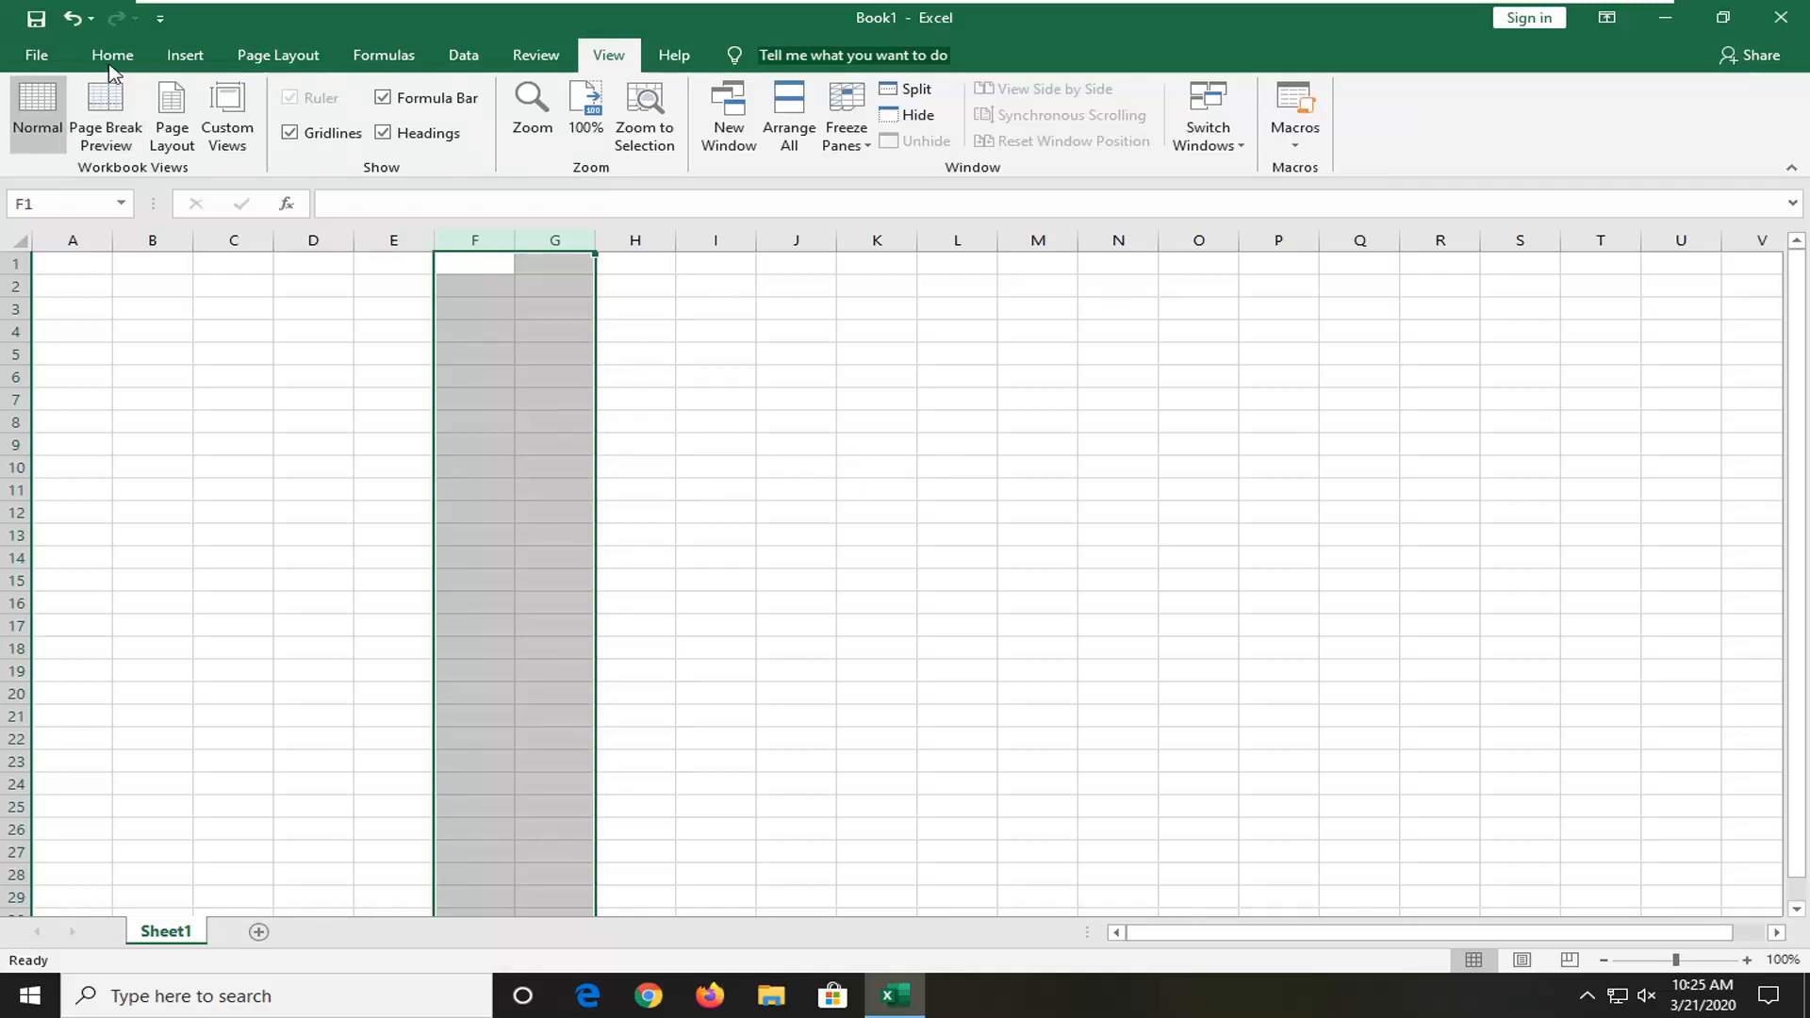
Return to Home, check the Fill Color options and the Clear command in Editing.
click(111, 54)
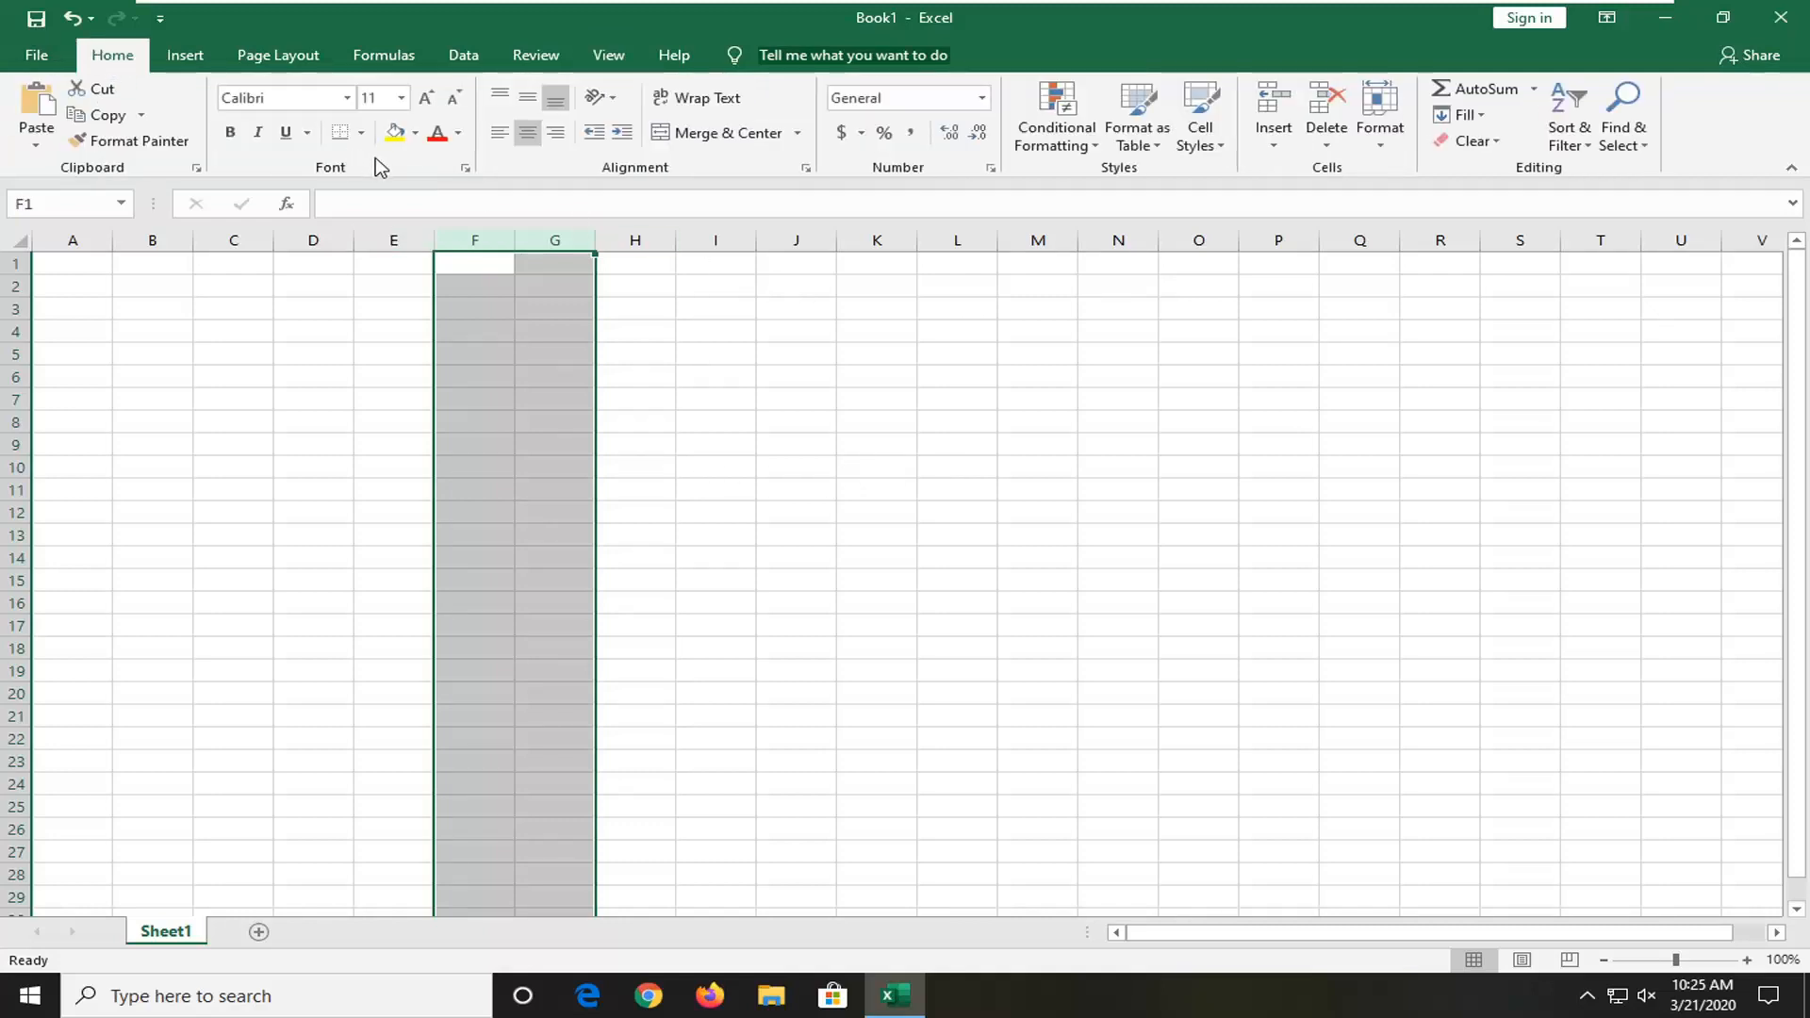
mouse_move(394, 132)
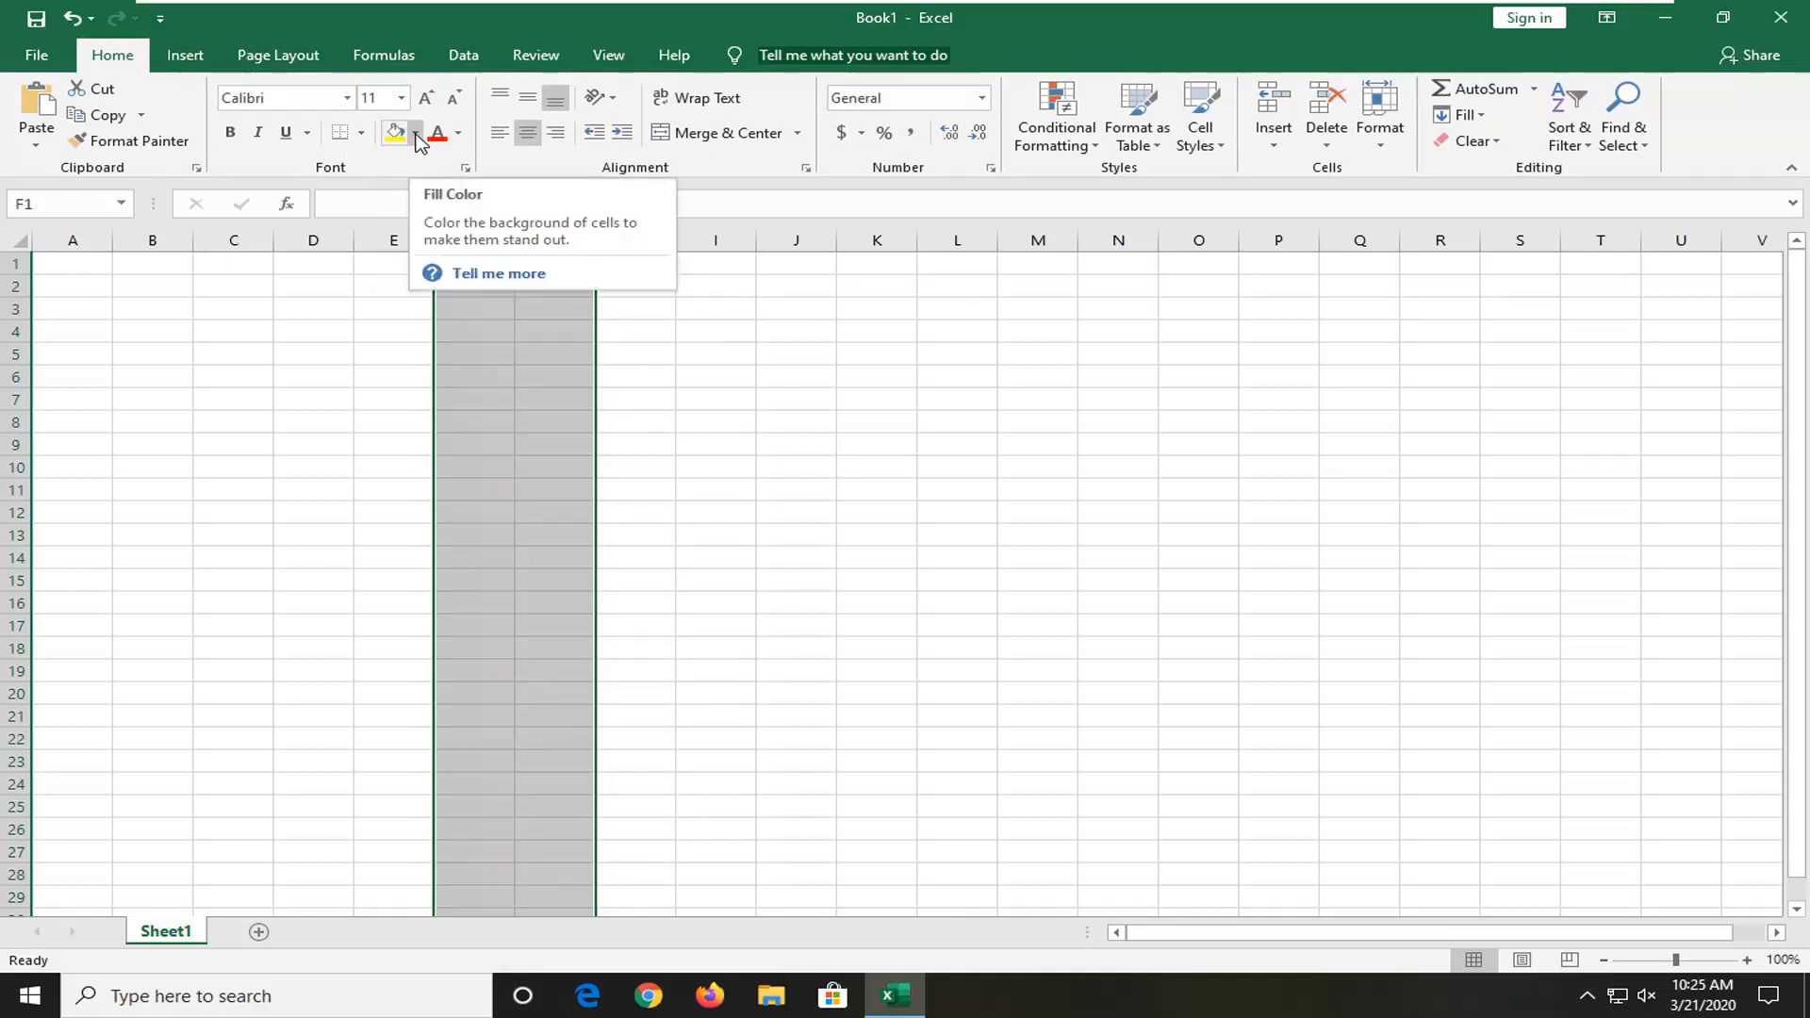
click(417, 132)
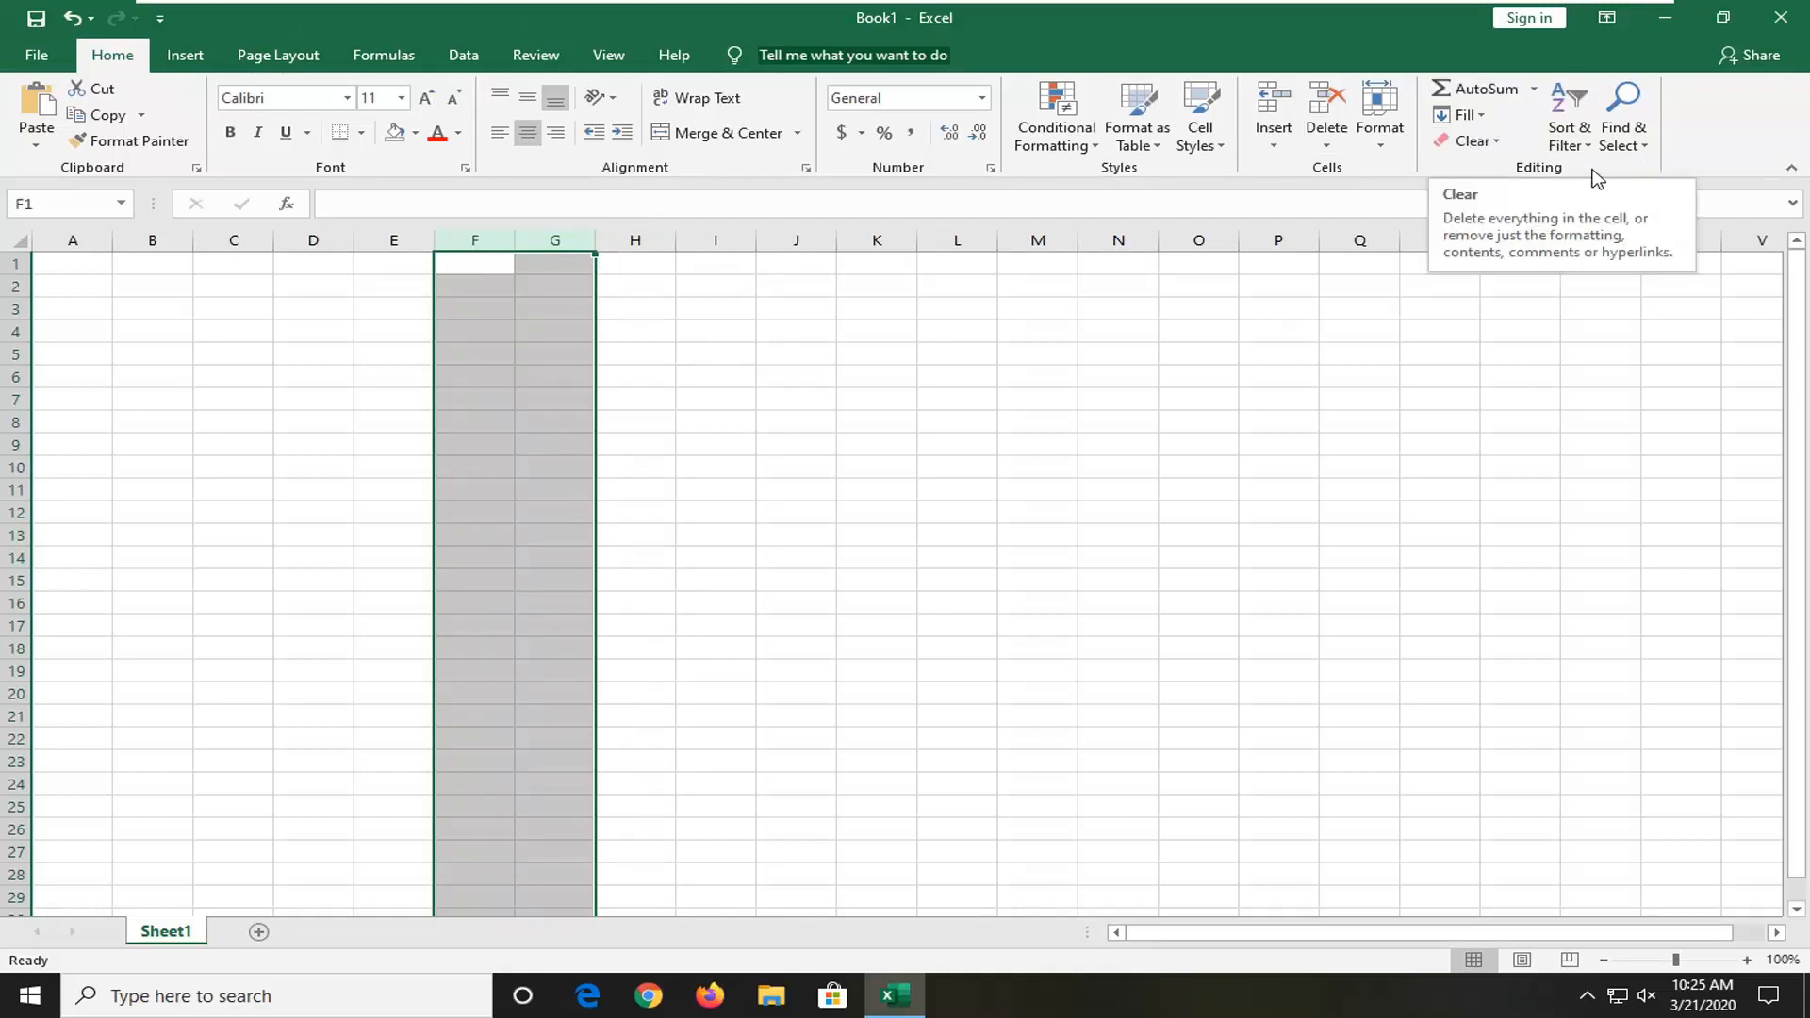
mouse_move(1472, 140)
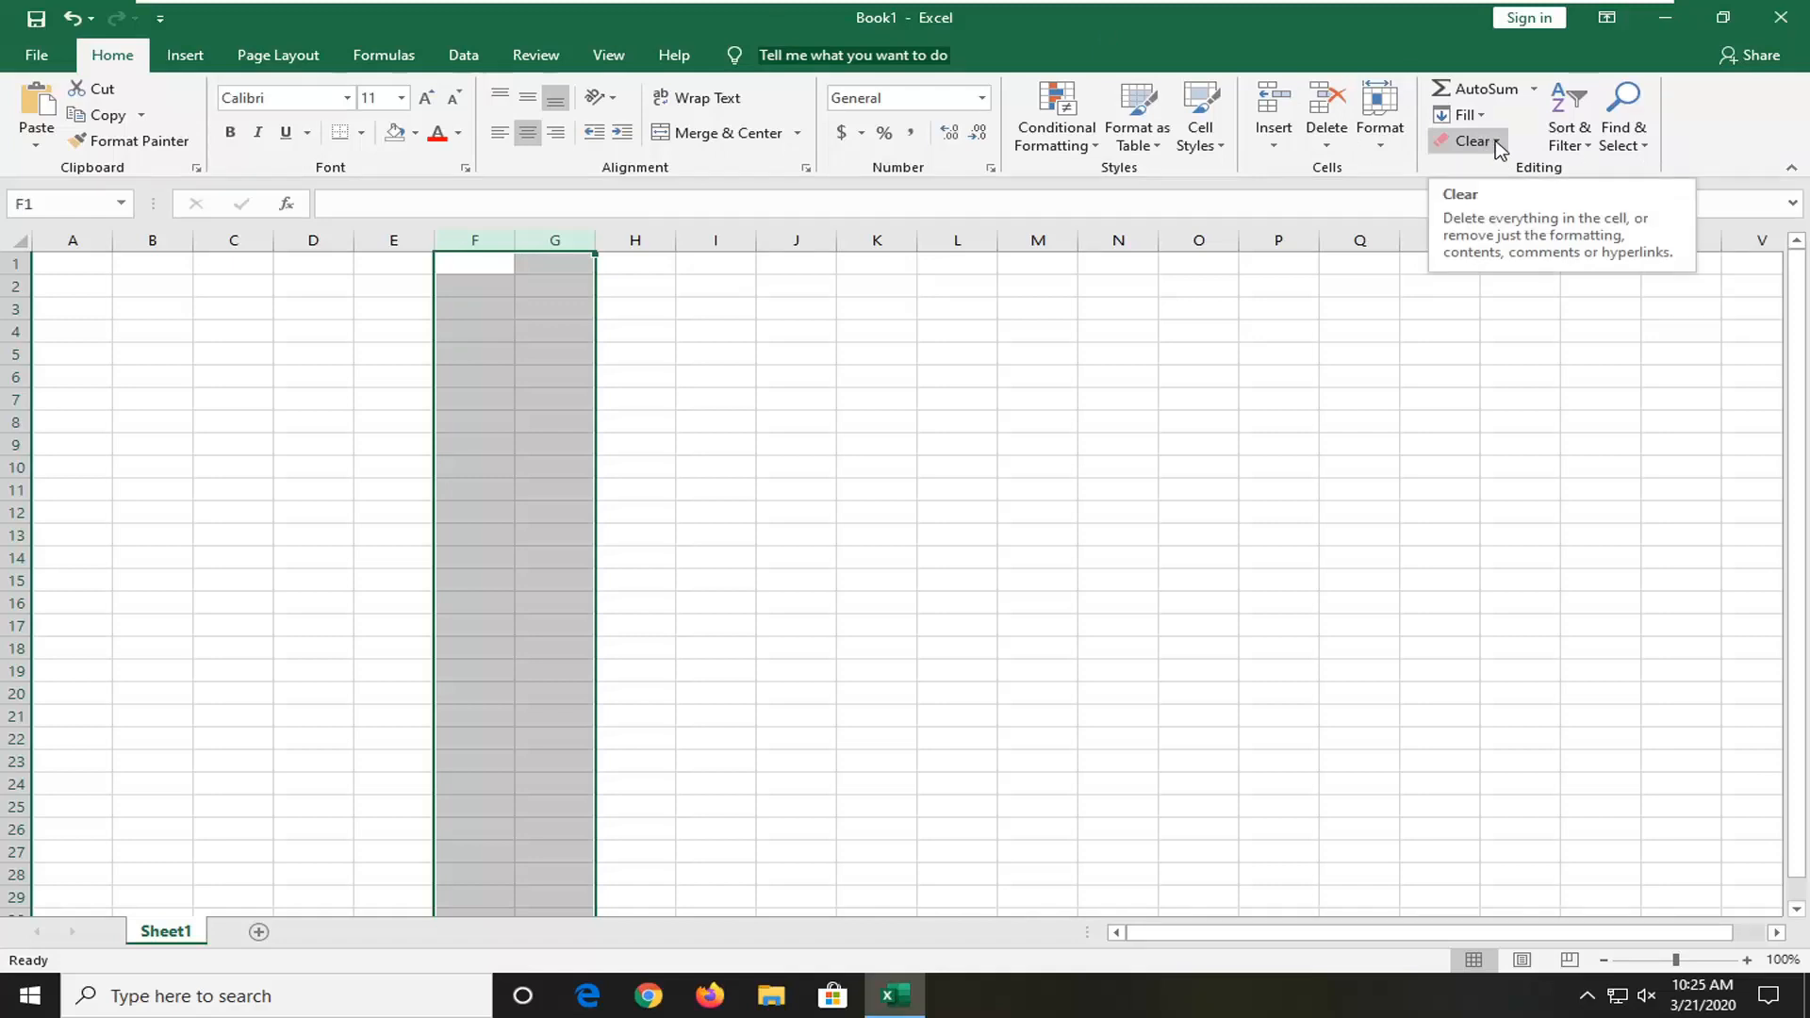
right_click(1507, 150)
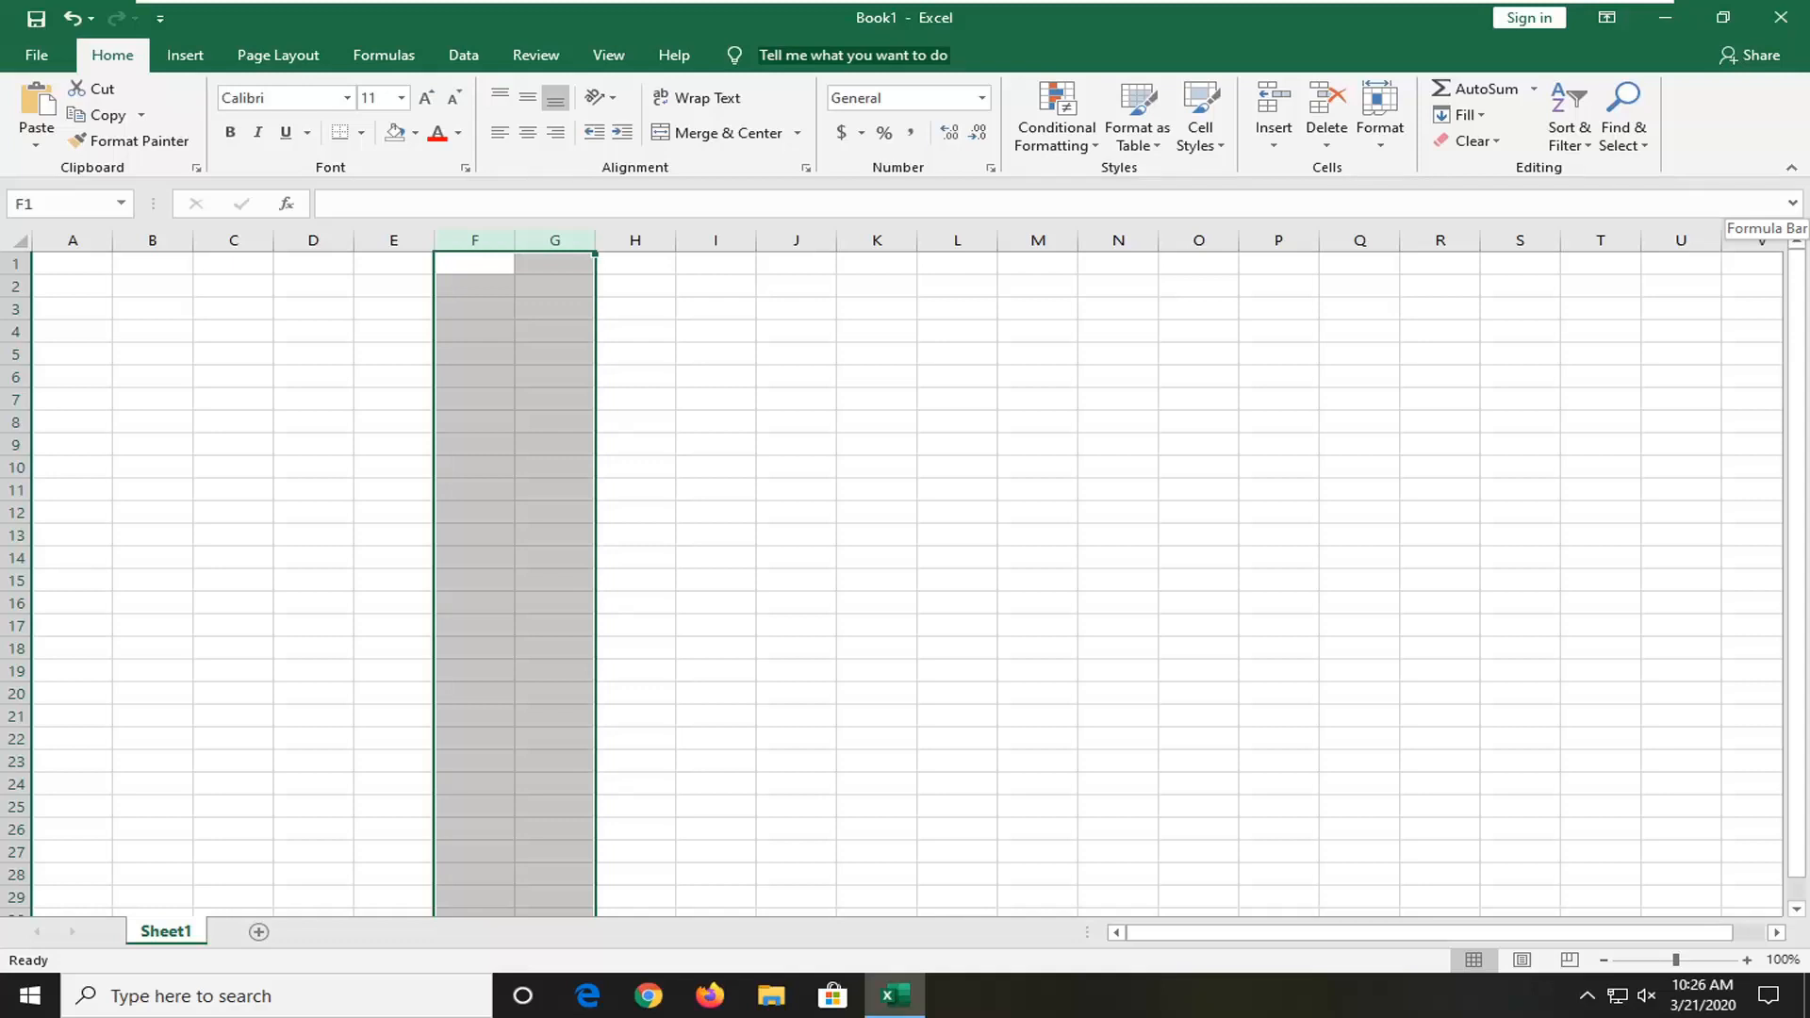
Deselect columns F:G by making cell I12 active.
click(714, 513)
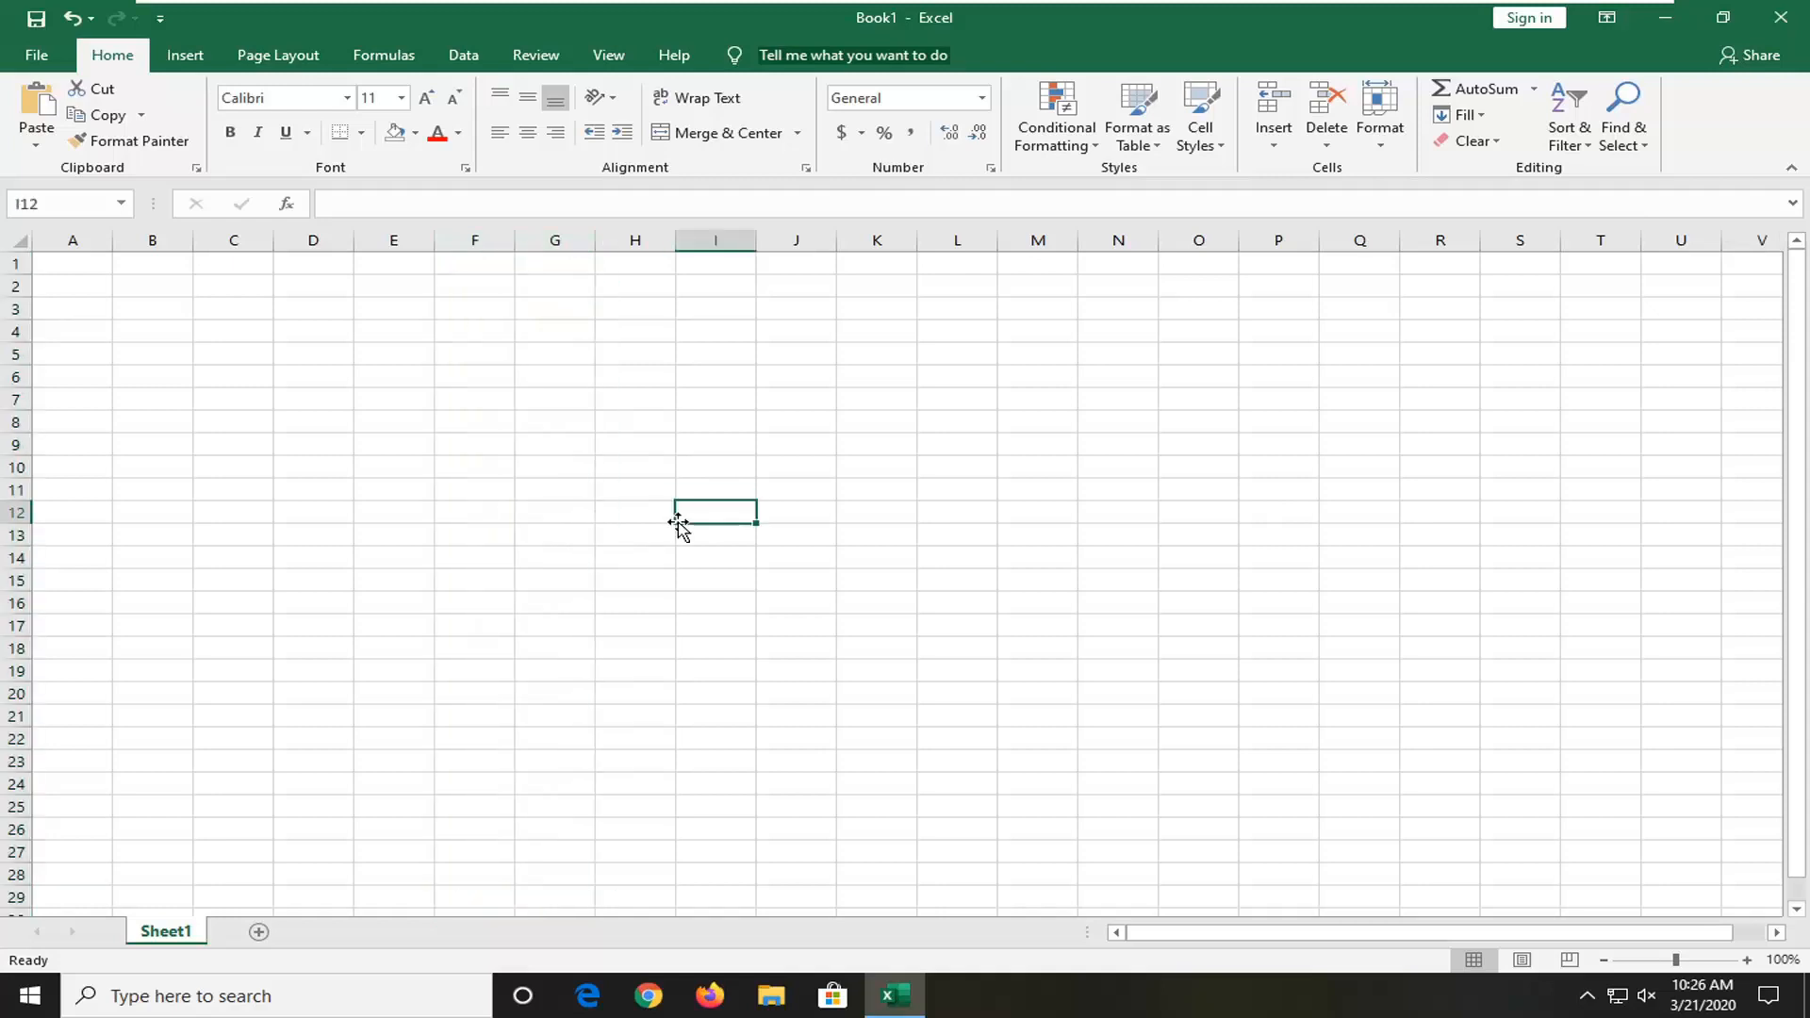
mouse_move(682, 528)
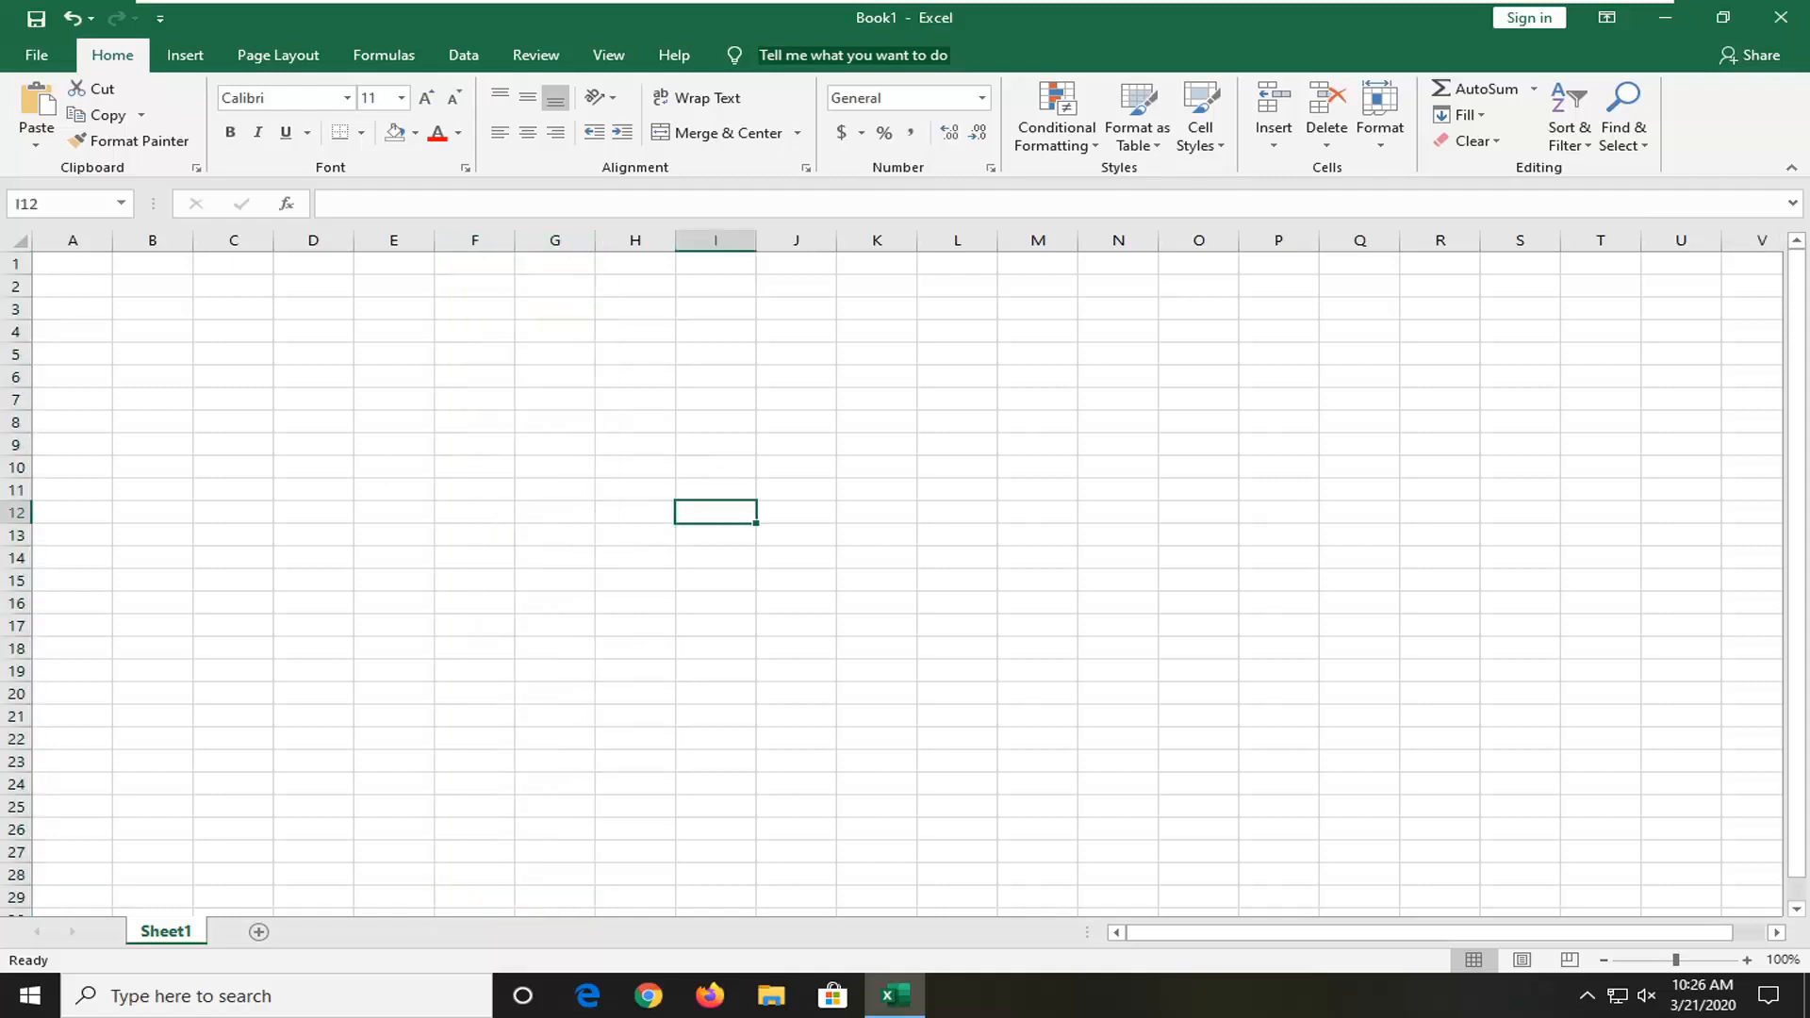